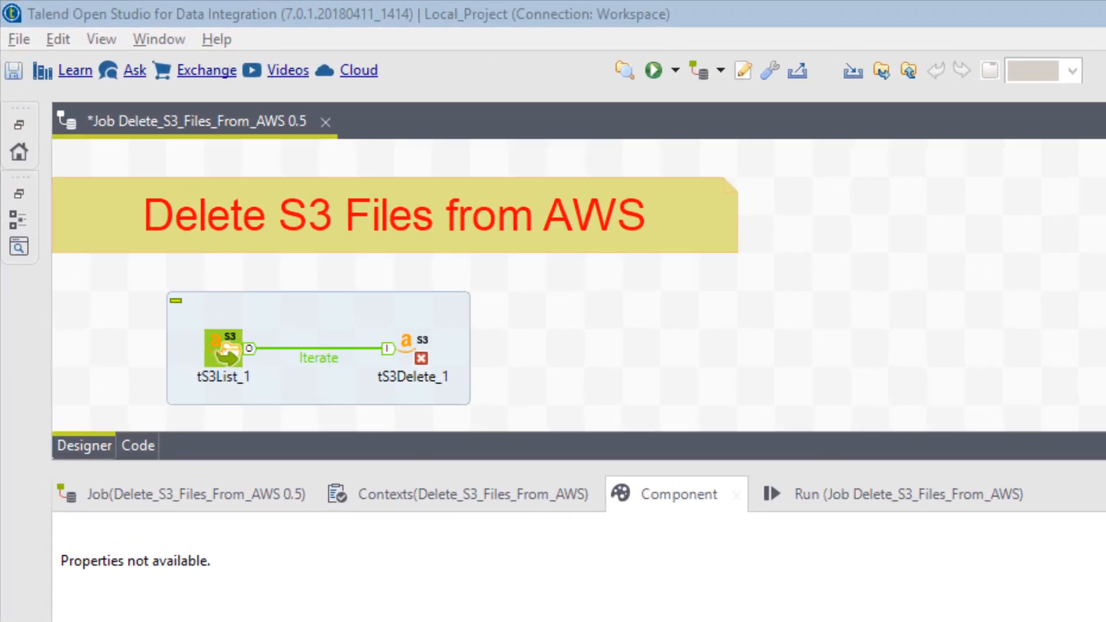
{"action": "mouse_move", "coordinate": [713, 600]}
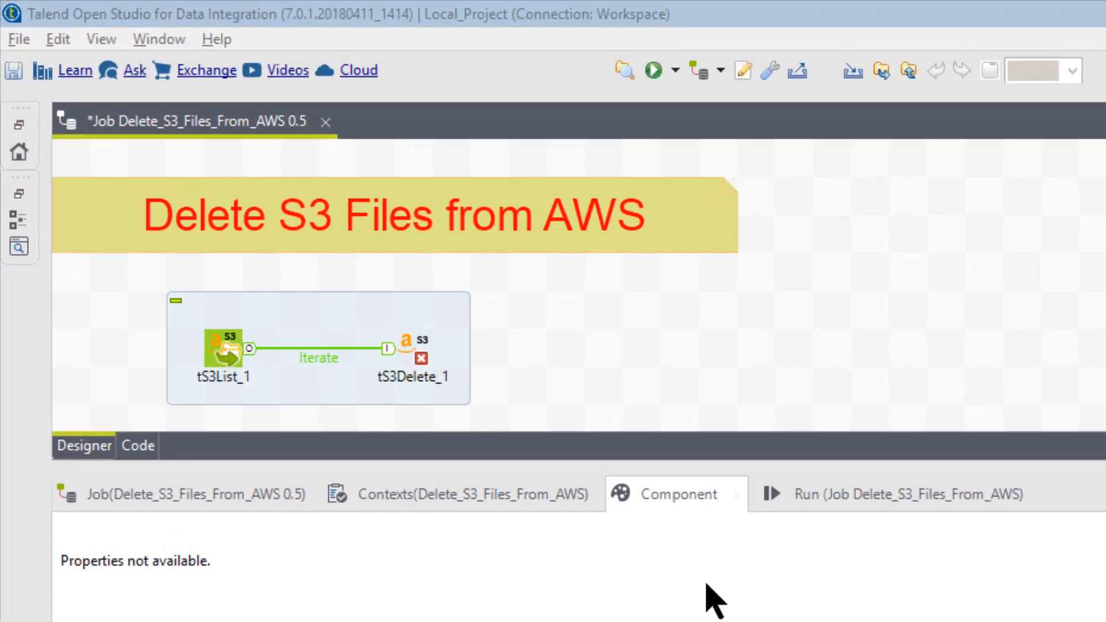
{"action": "mouse_move", "coordinate": [517, 395]}
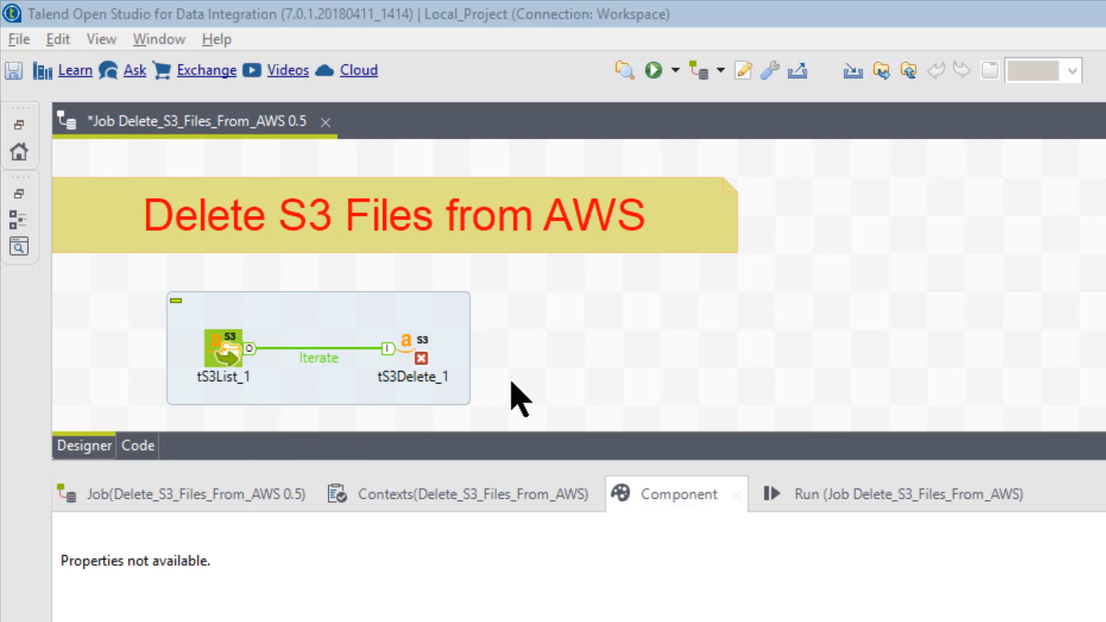
{"action": "mouse_move", "coordinate": [465, 412]}
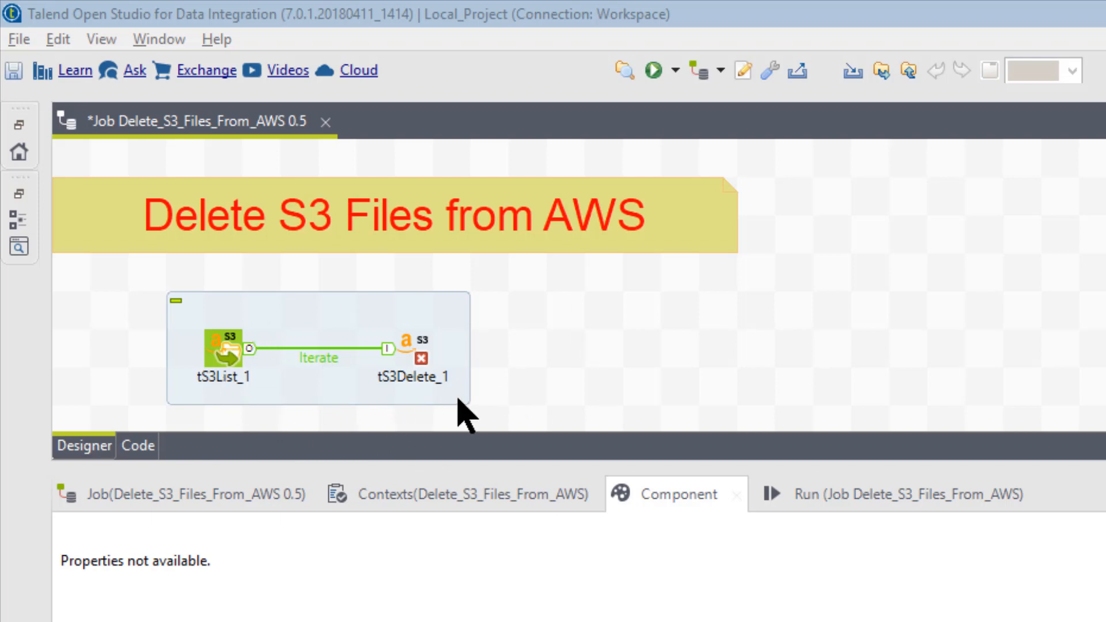
{"action": "mouse_move", "coordinate": [478, 416]}
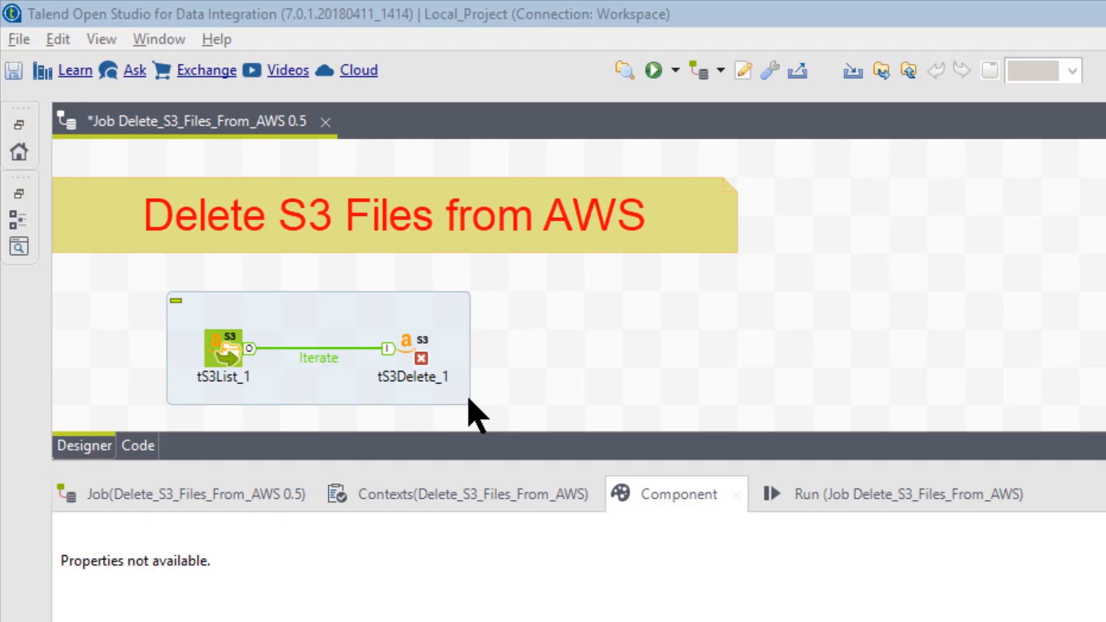
{"action": "mouse_move", "coordinate": [506, 416]}
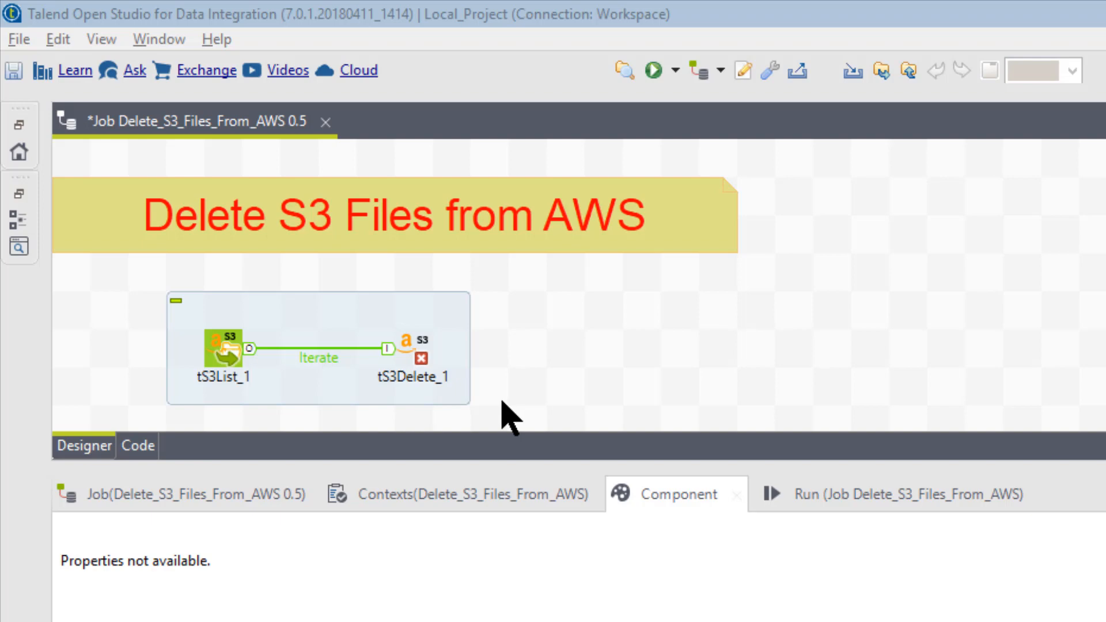
{"action": "mouse_move", "coordinate": [233, 381]}
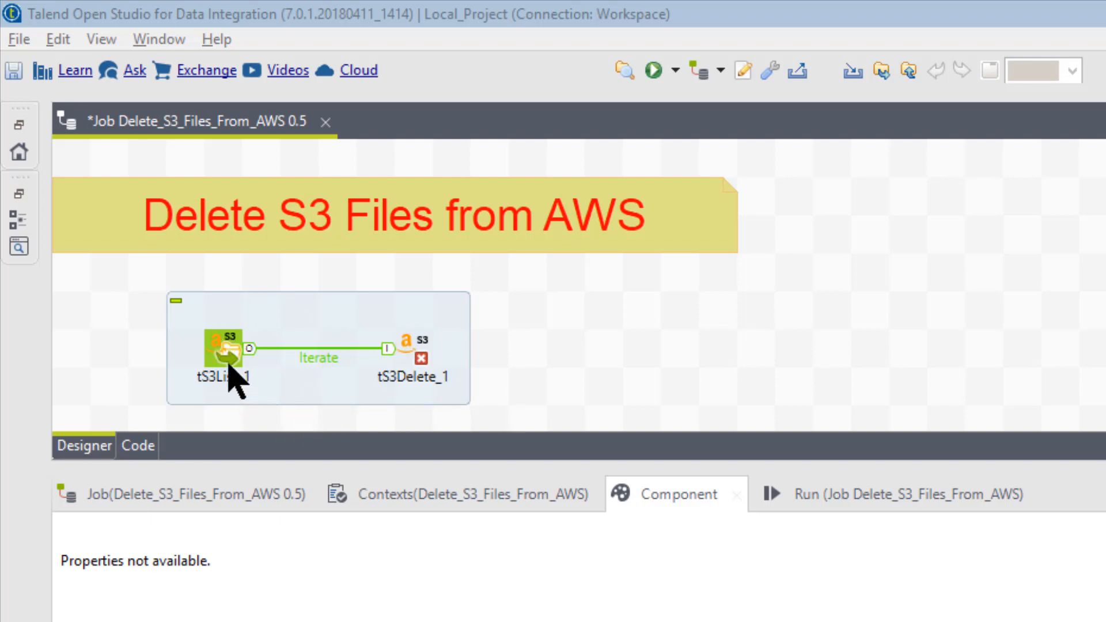
{"action": "mouse_move", "coordinate": [240, 452]}
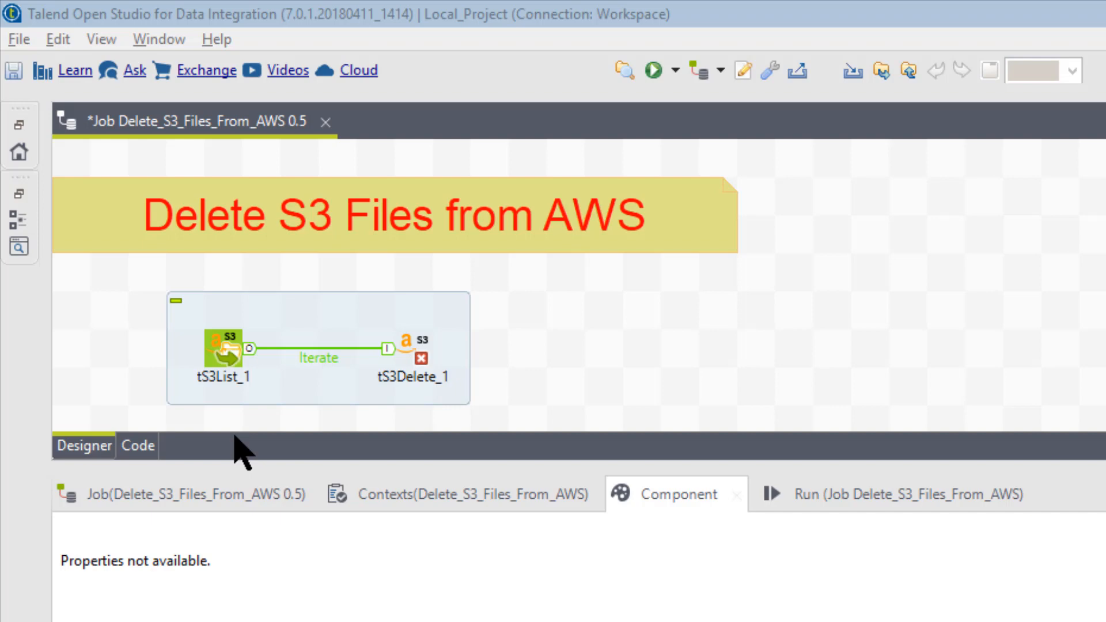
{"action": "mouse_move", "coordinate": [226, 363]}
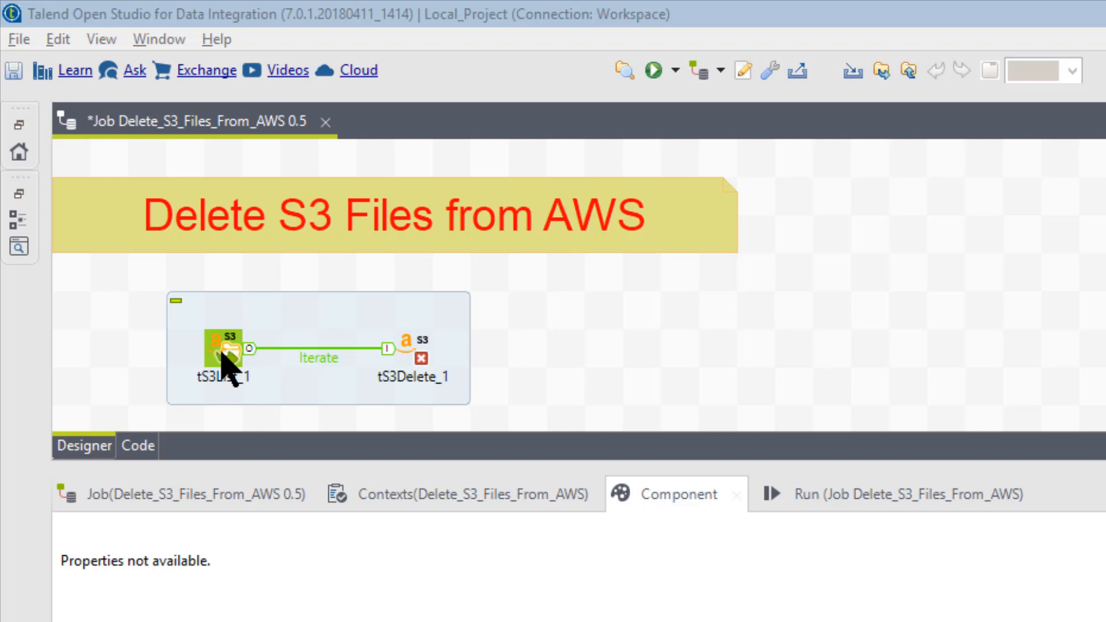
{"action": "mouse_move", "coordinate": [255, 355]}
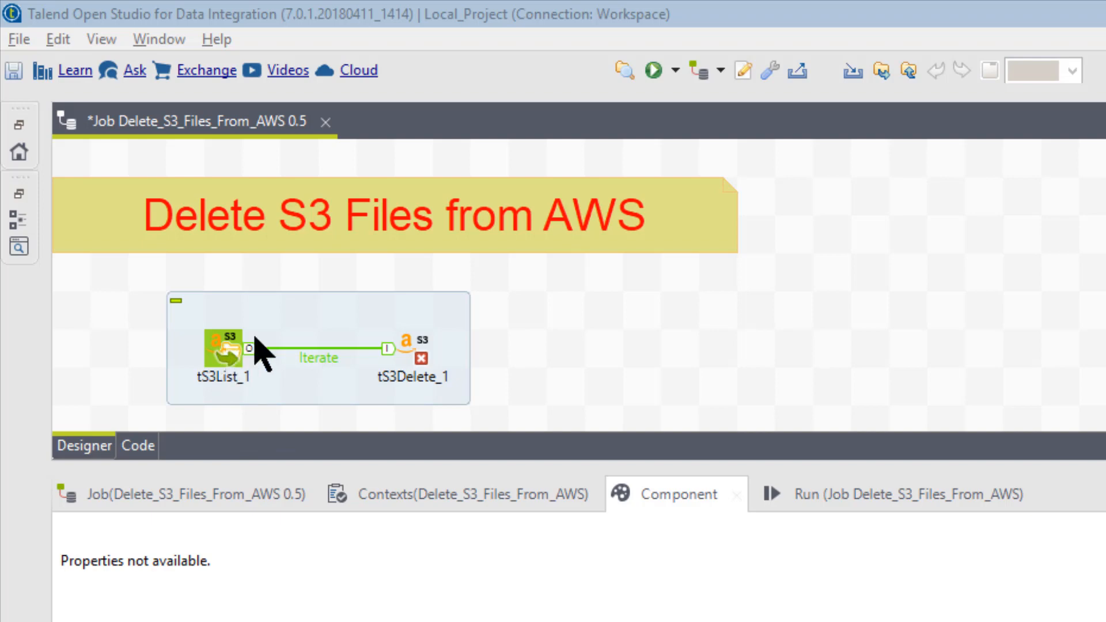
{"action": "mouse_move", "coordinate": [280, 359]}
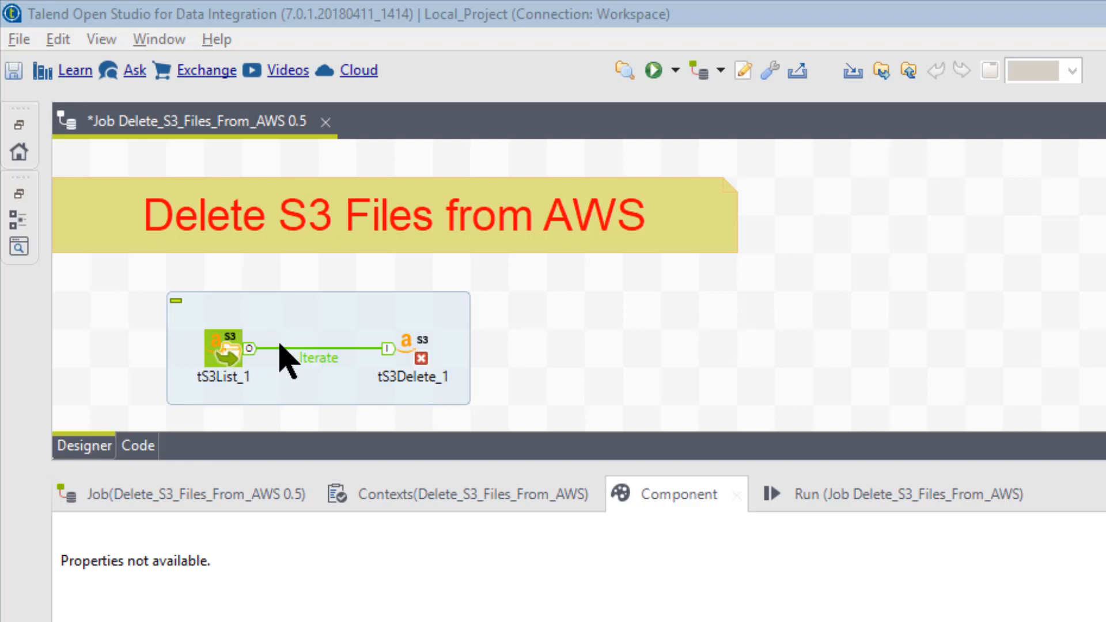
{"action": "mouse_move", "coordinate": [280, 371]}
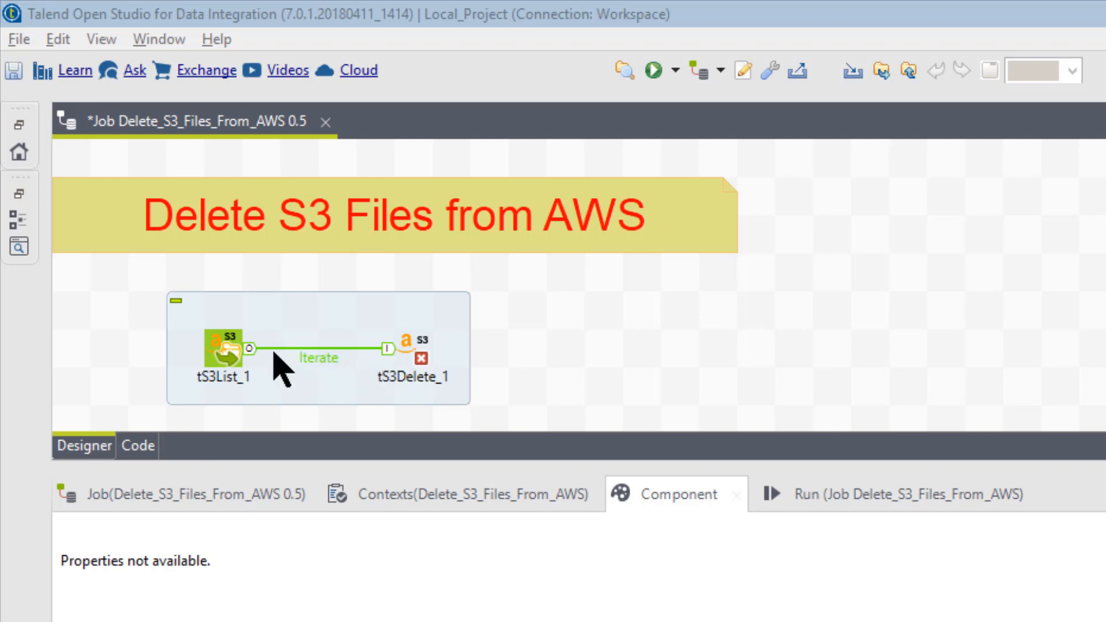
{"action": "mouse_move", "coordinate": [309, 392]}
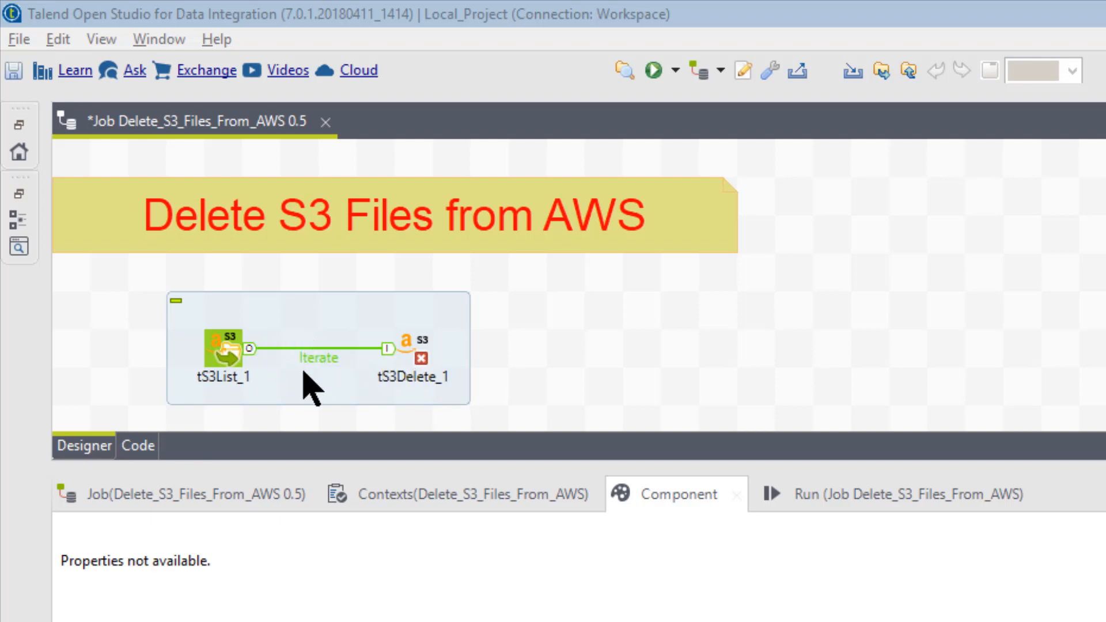
{"action": "mouse_move", "coordinate": [420, 371]}
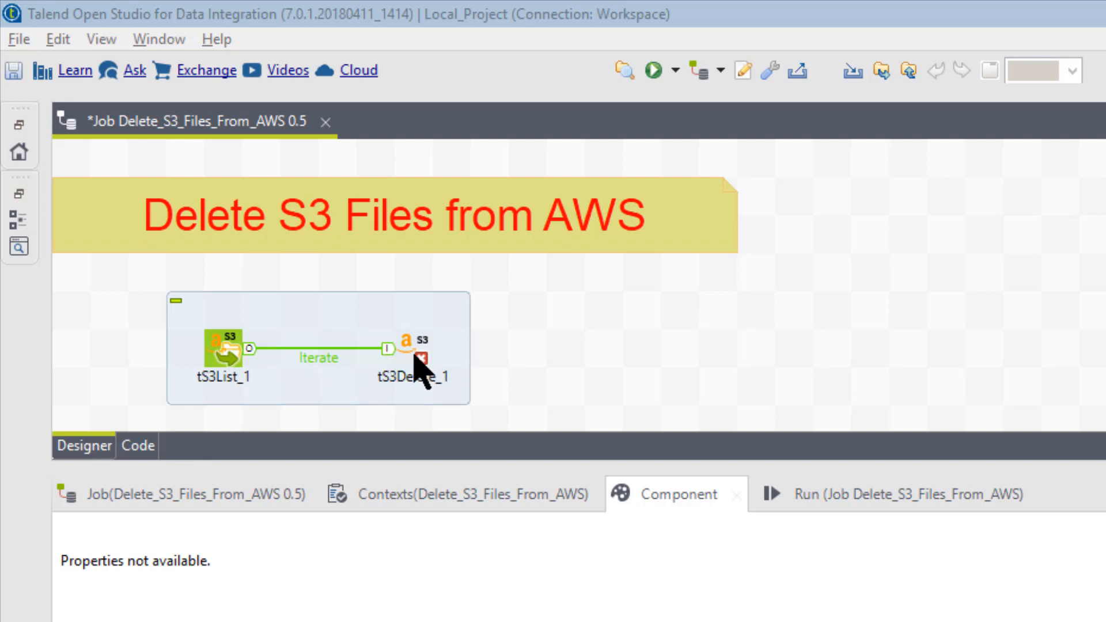
{"action": "mouse_move", "coordinate": [388, 387]}
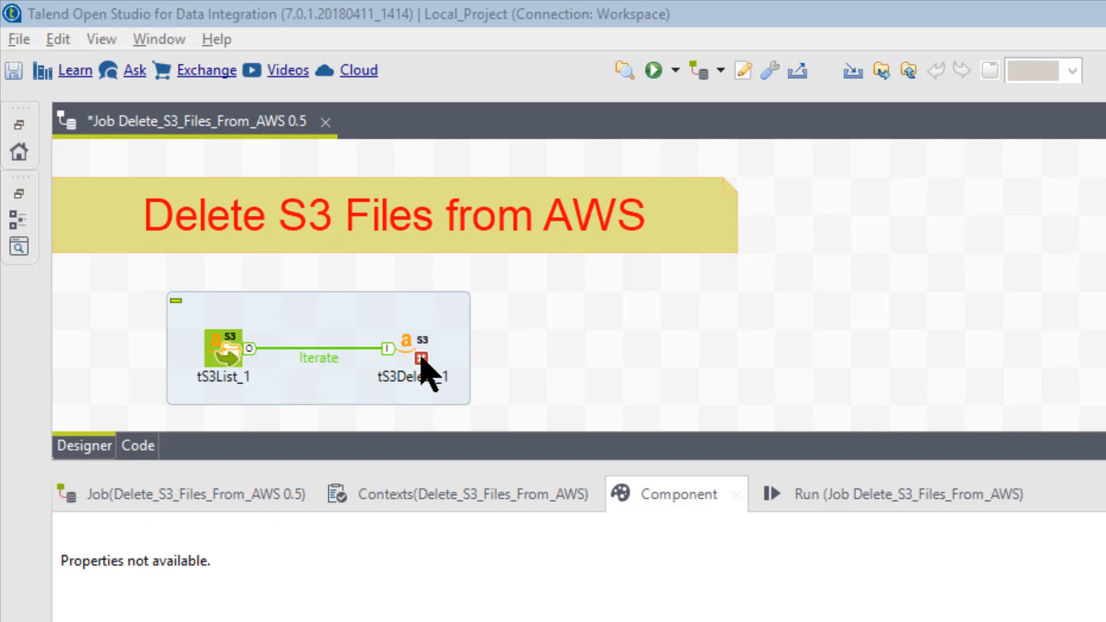
{"action": "mouse_move", "coordinate": [227, 395]}
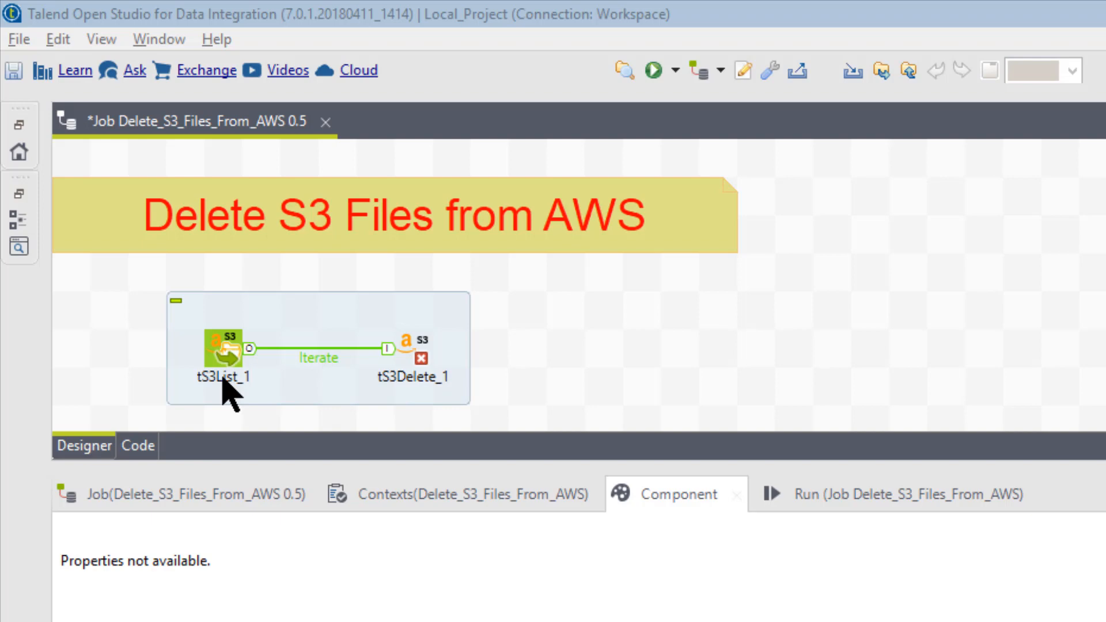
{"action": "mouse_move", "coordinate": [522, 416]}
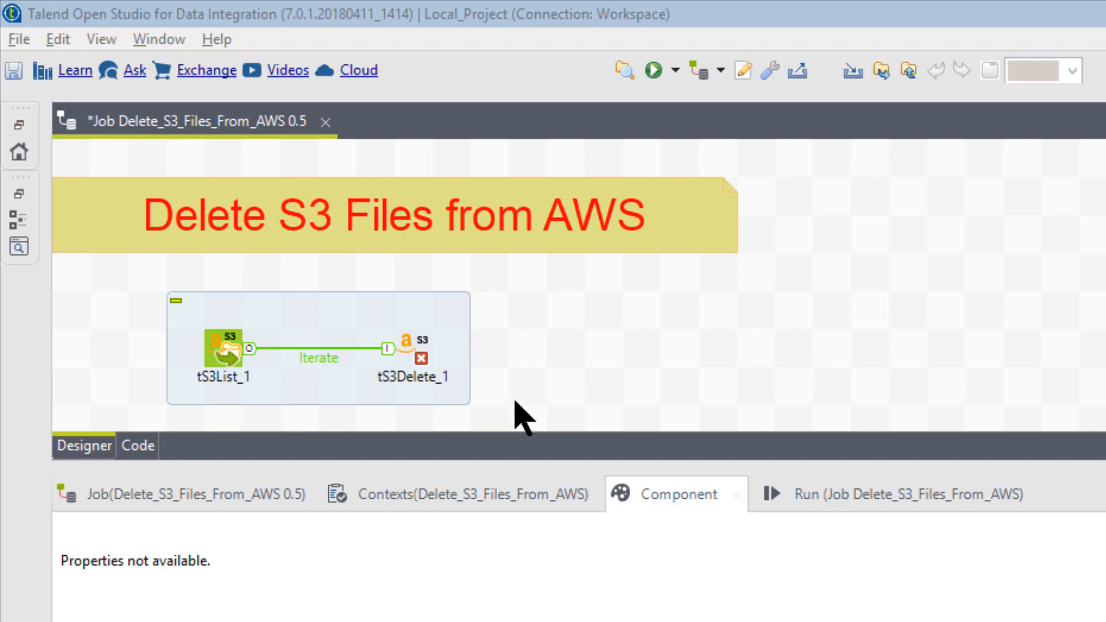
{"action": "mouse_move", "coordinate": [229, 409]}
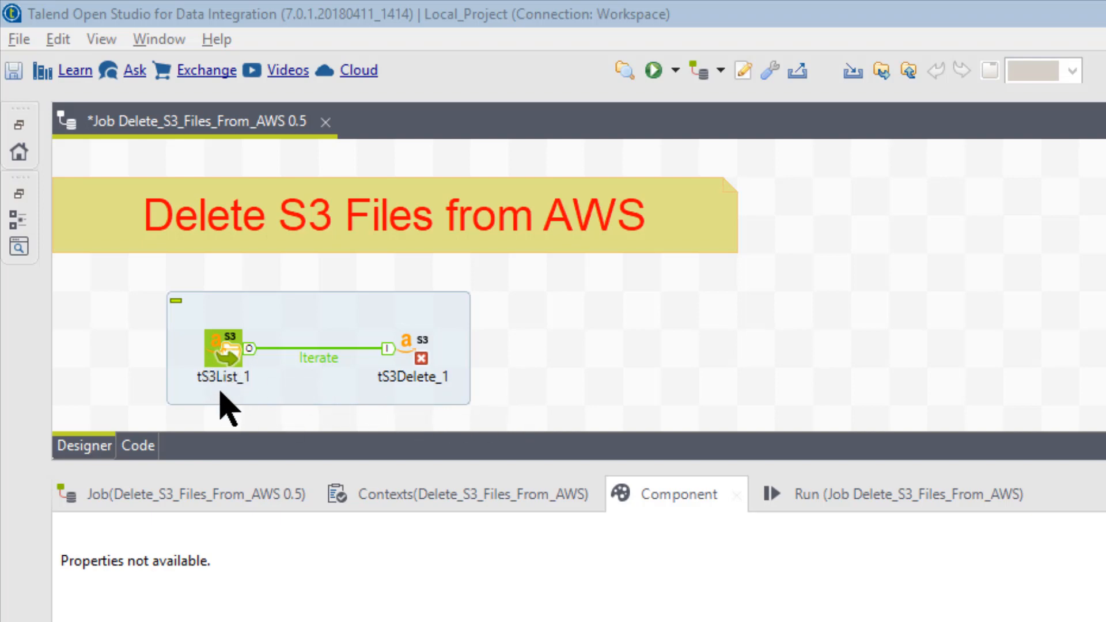
{"action": "mouse_move", "coordinate": [412, 409]}
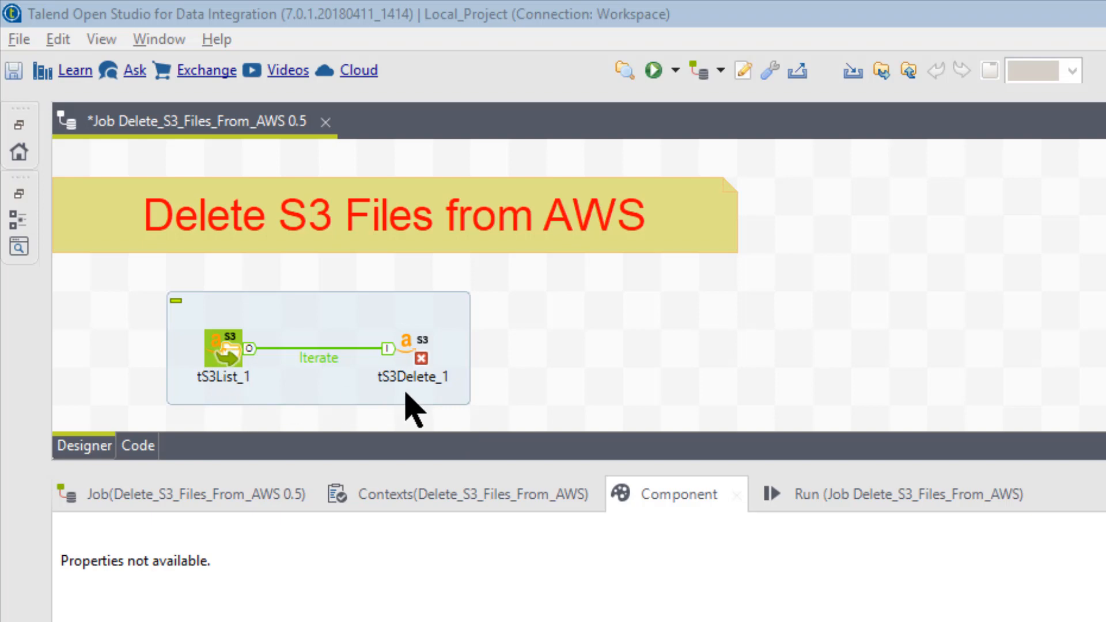
{"action": "mouse_move", "coordinate": [416, 406]}
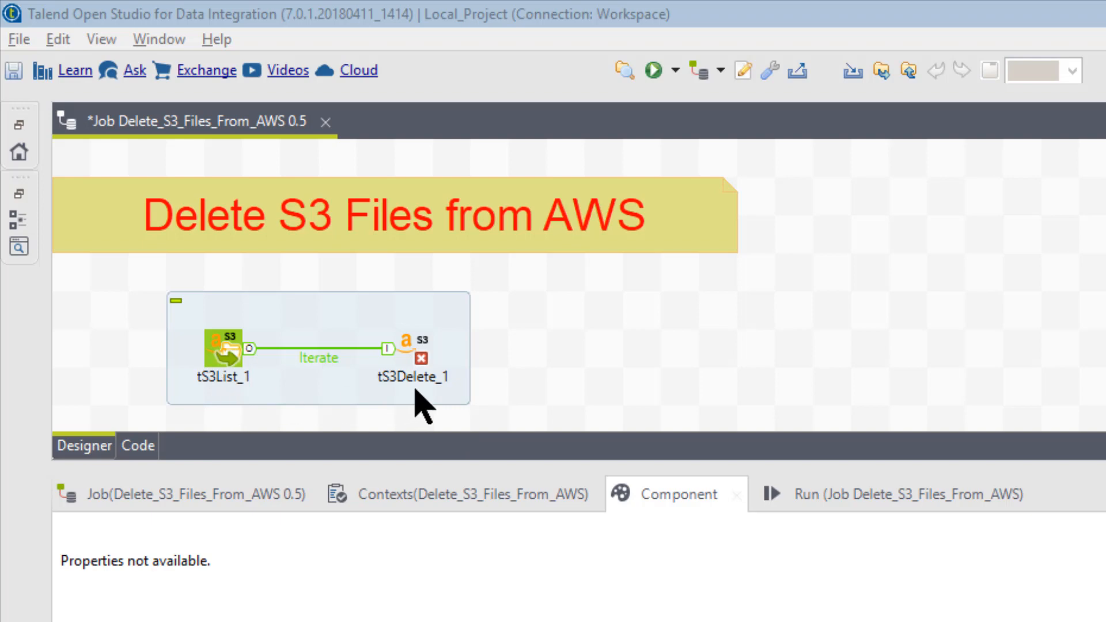
{"action": "mouse_move", "coordinate": [211, 398]}
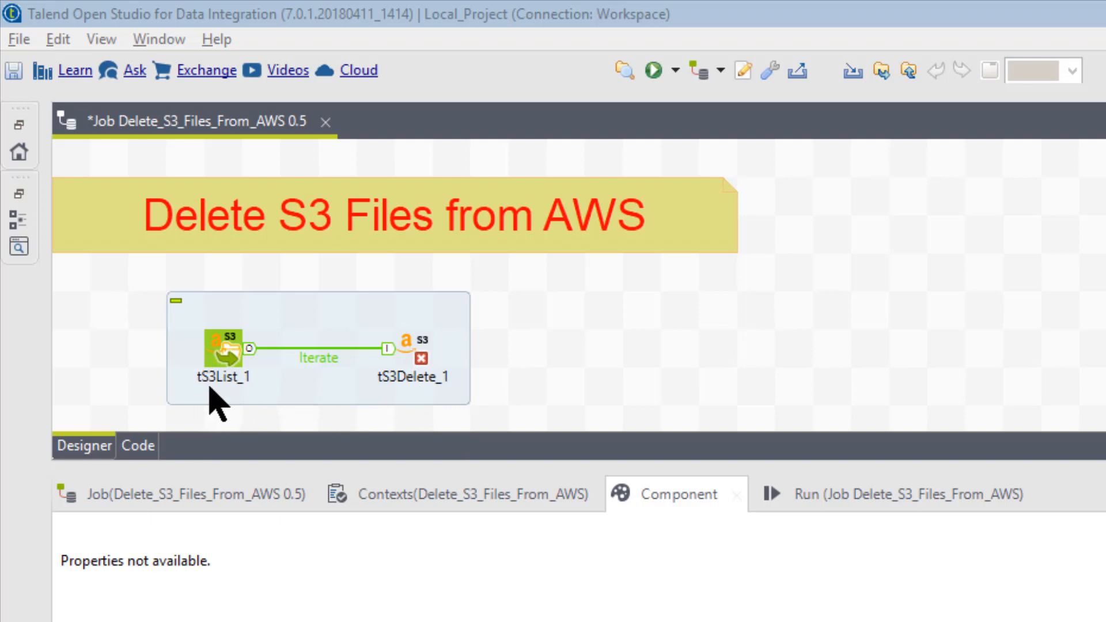
{"action": "mouse_move", "coordinate": [427, 392]}
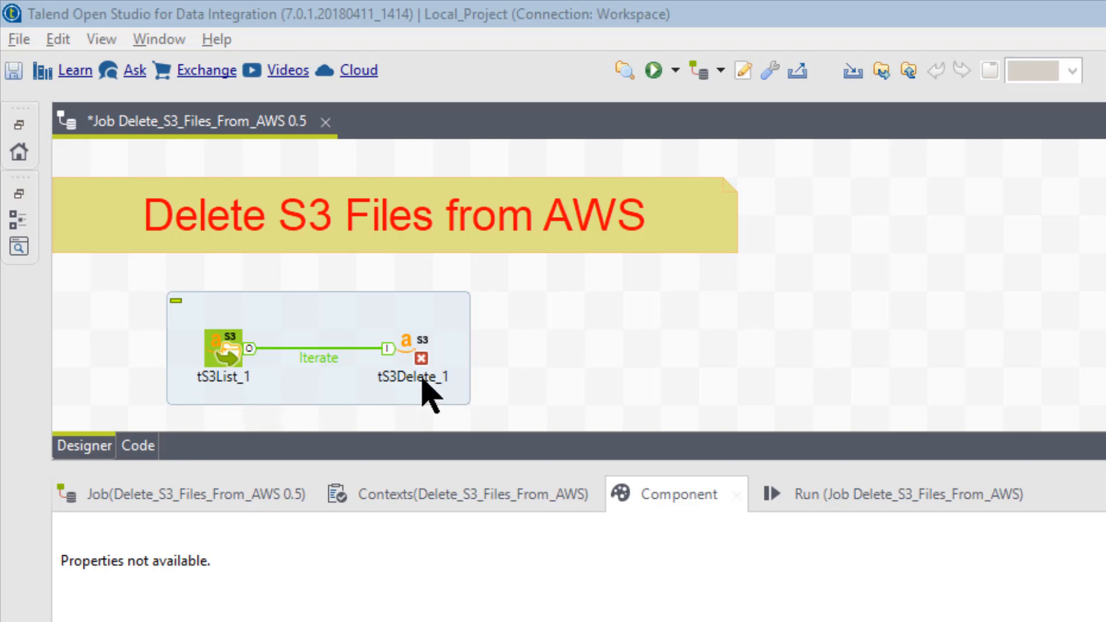
- Select tS3List_1 to view its gc-etl bucket and xferout/ key prefix settings
{"action": "left_click", "coordinate": [222, 351]}
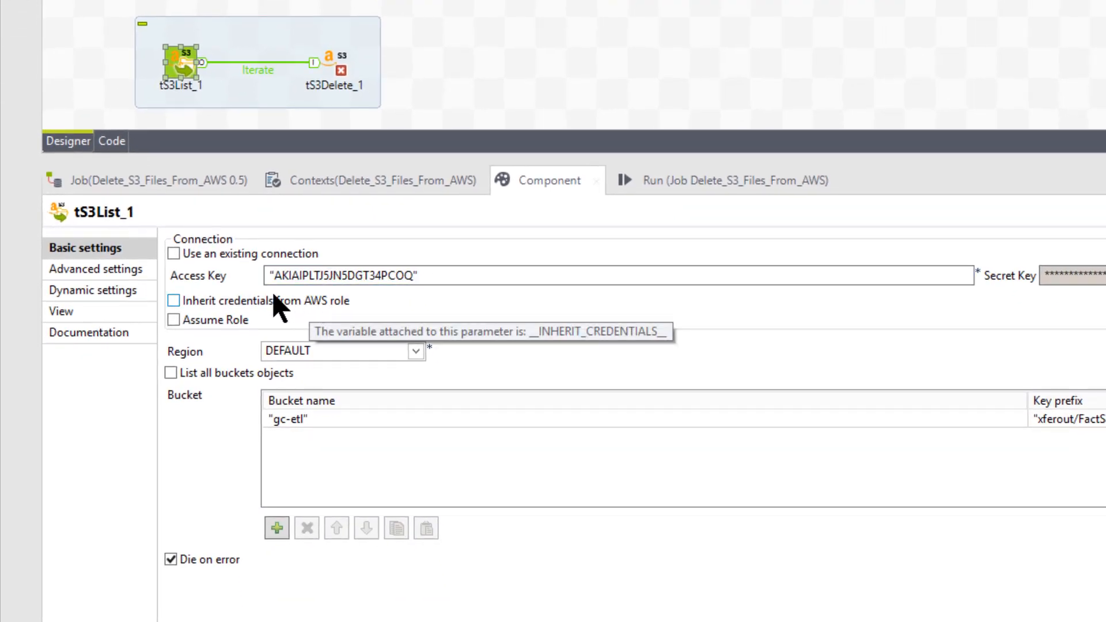
{"action": "mouse_move", "coordinate": [332, 293]}
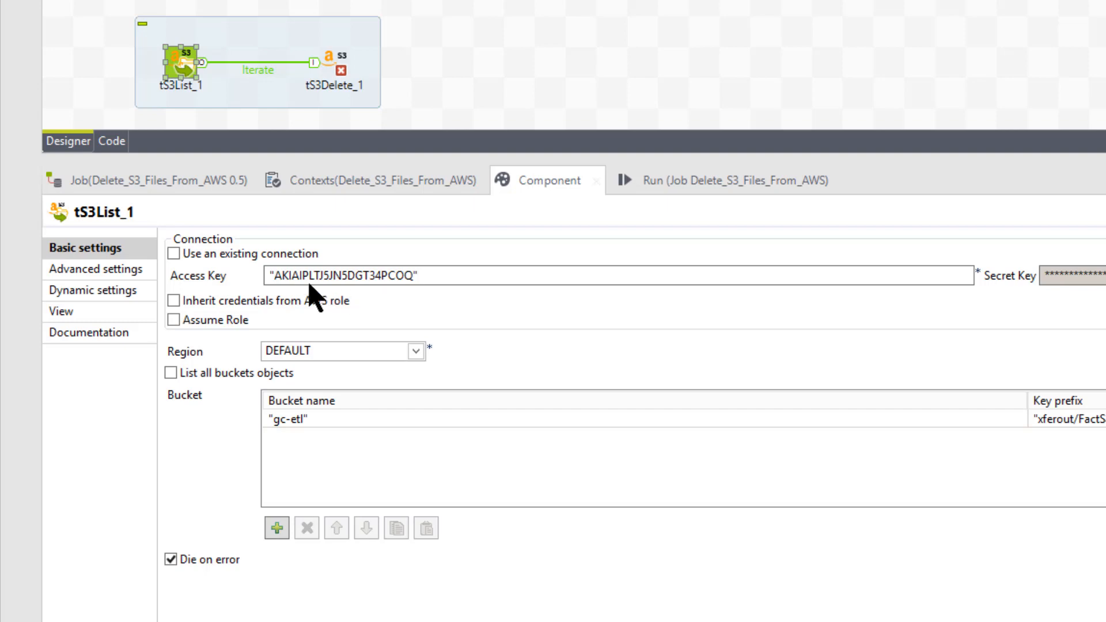
{"action": "mouse_move", "coordinate": [1031, 303]}
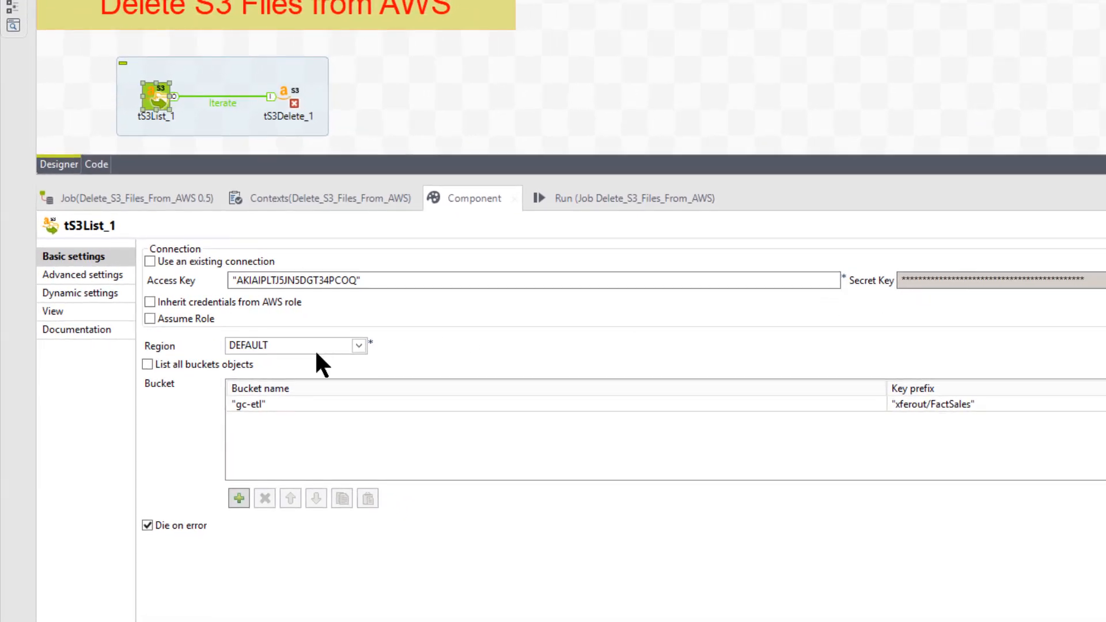
{"action": "mouse_move", "coordinate": [296, 424]}
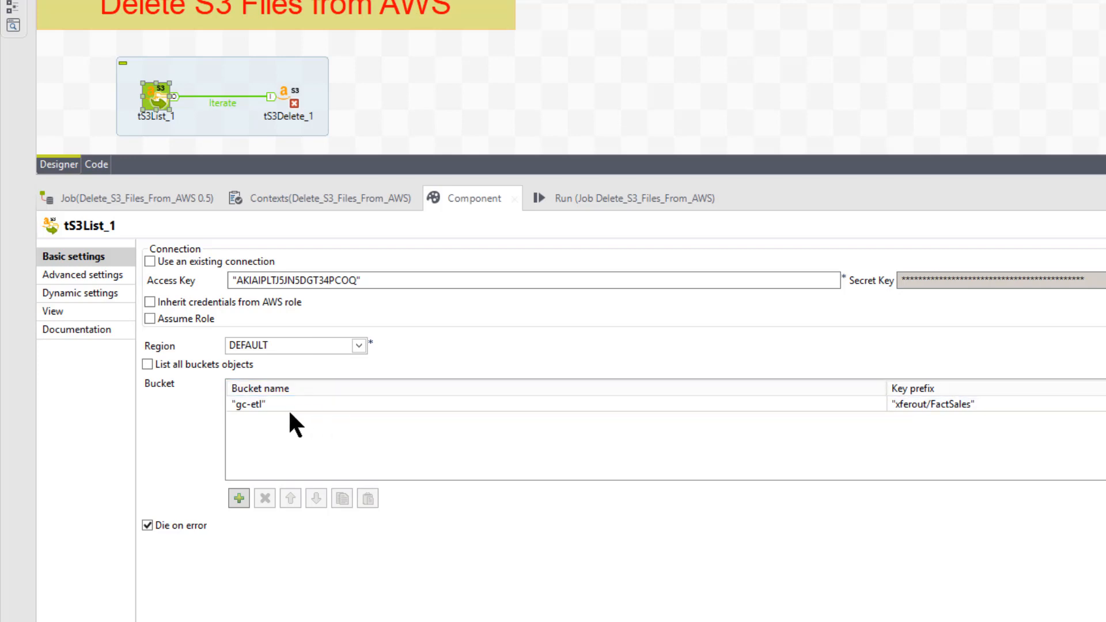
{"action": "mouse_move", "coordinate": [271, 426]}
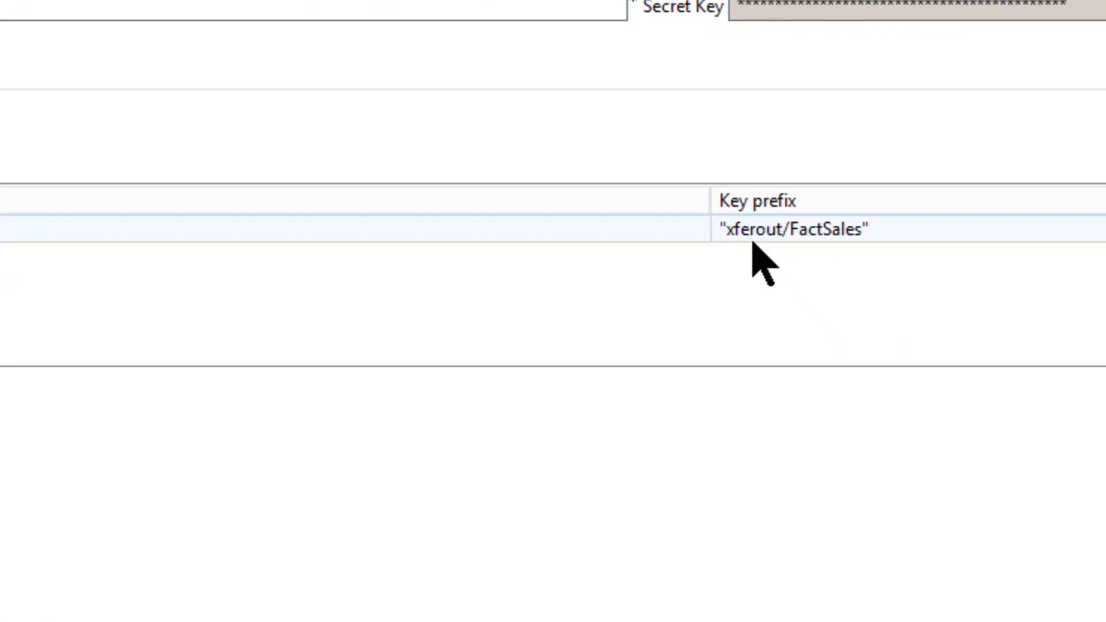
{"action": "mouse_move", "coordinate": [774, 254]}
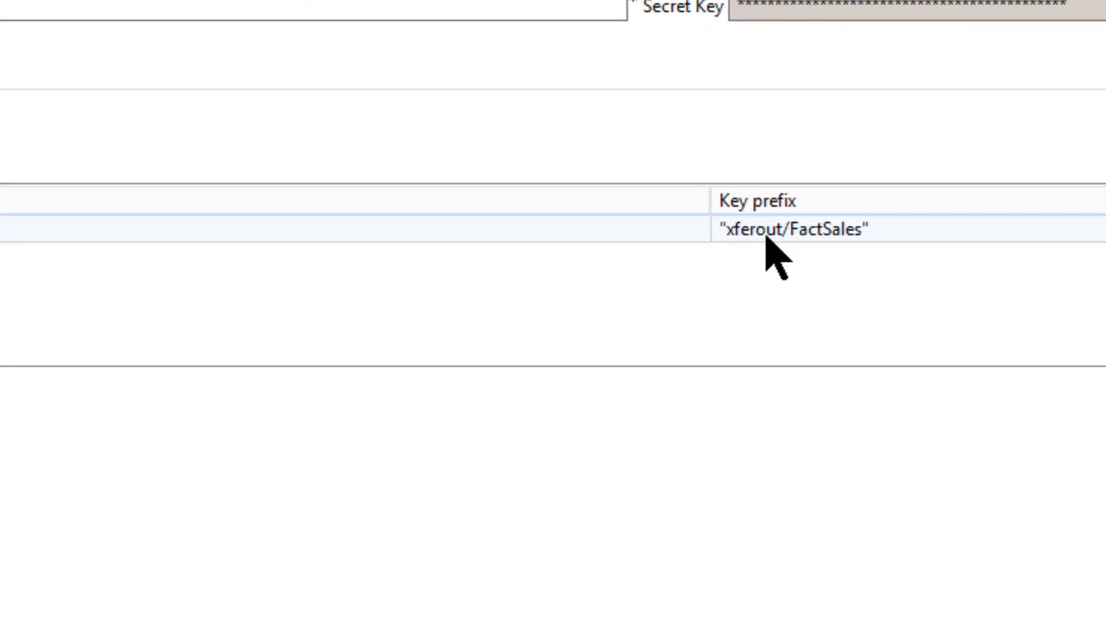
{"action": "mouse_move", "coordinate": [818, 261]}
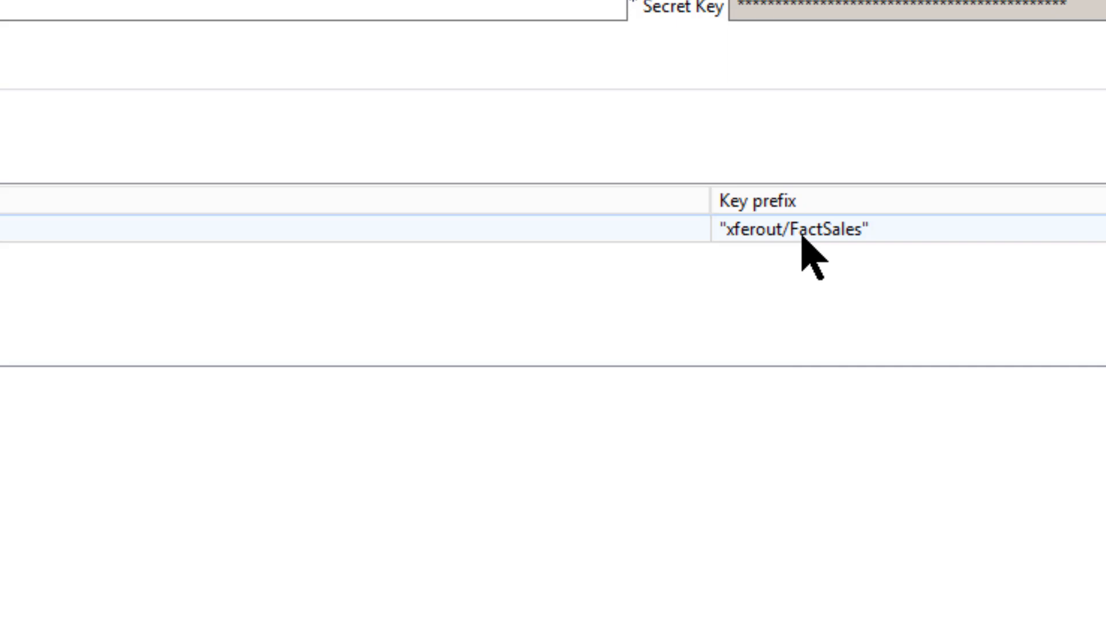
{"action": "mouse_move", "coordinate": [854, 270]}
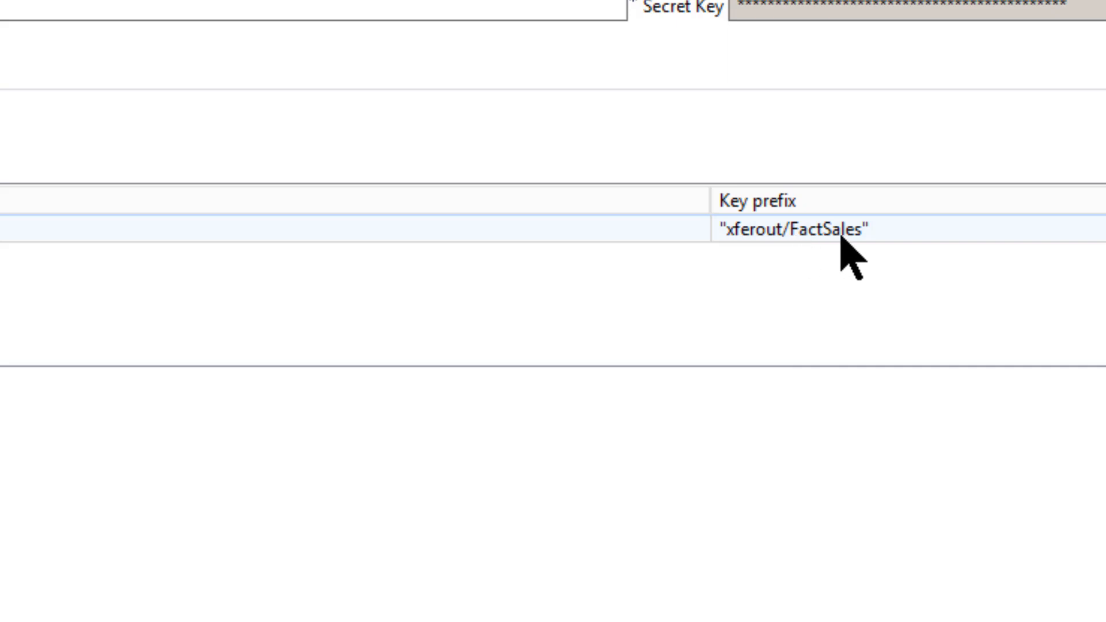
{"action": "mouse_move", "coordinate": [871, 254]}
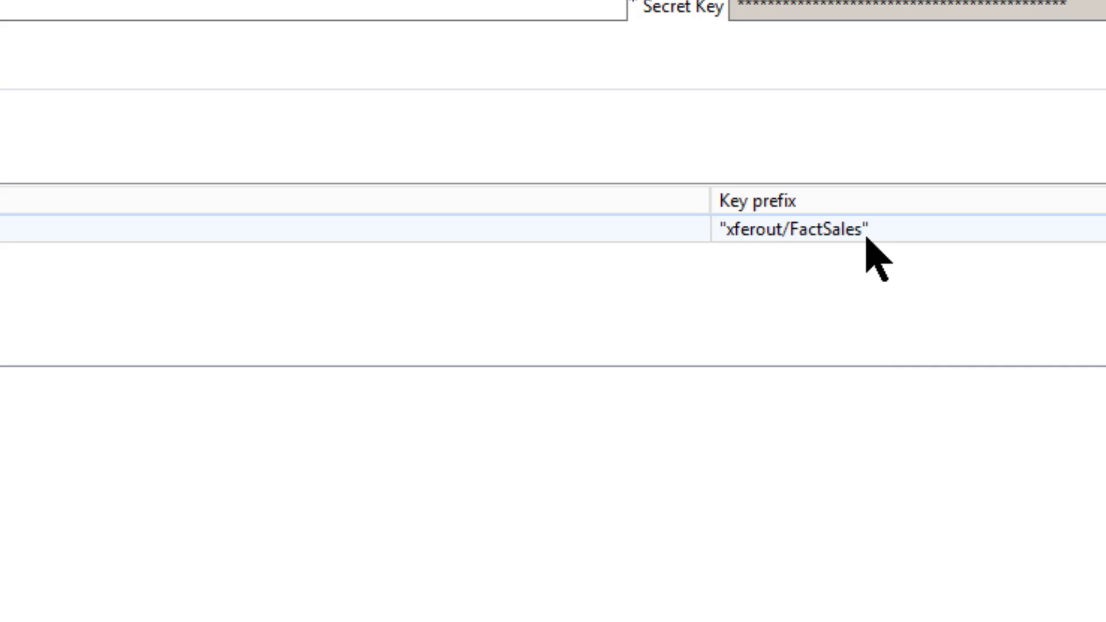
{"action": "mouse_move", "coordinate": [869, 261]}
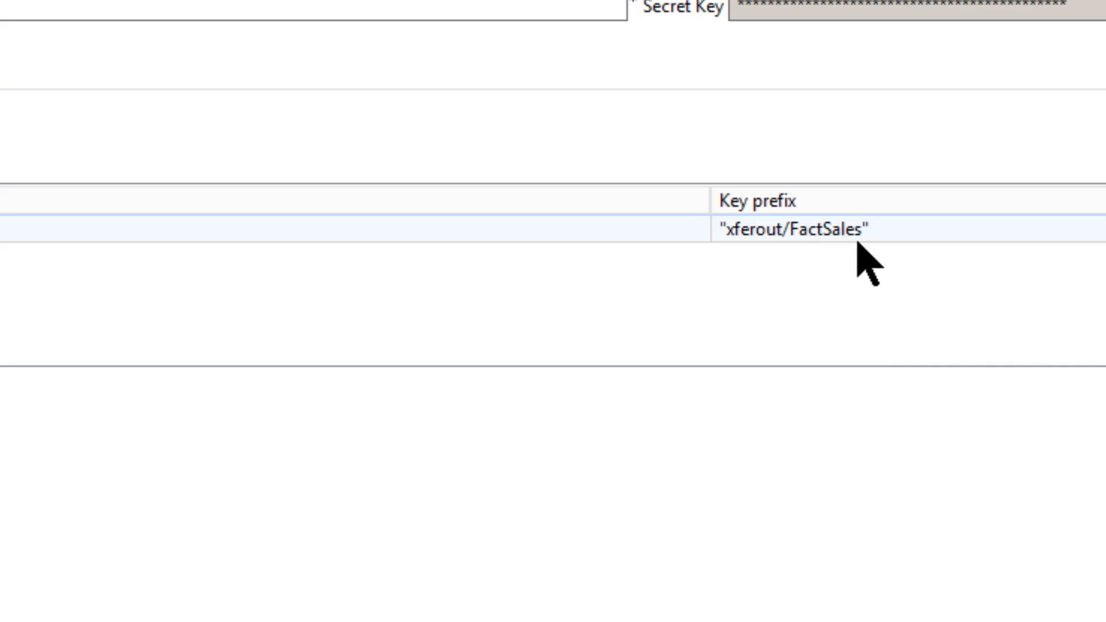
{"action": "mouse_move", "coordinate": [857, 261]}
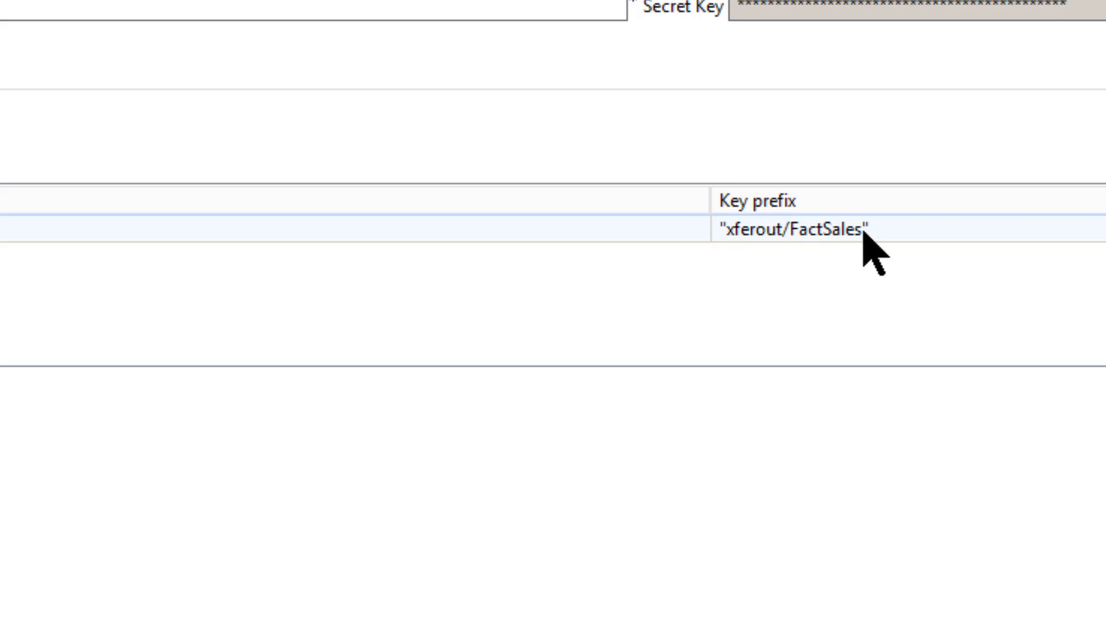
{"action": "mouse_move", "coordinate": [28, 247]}
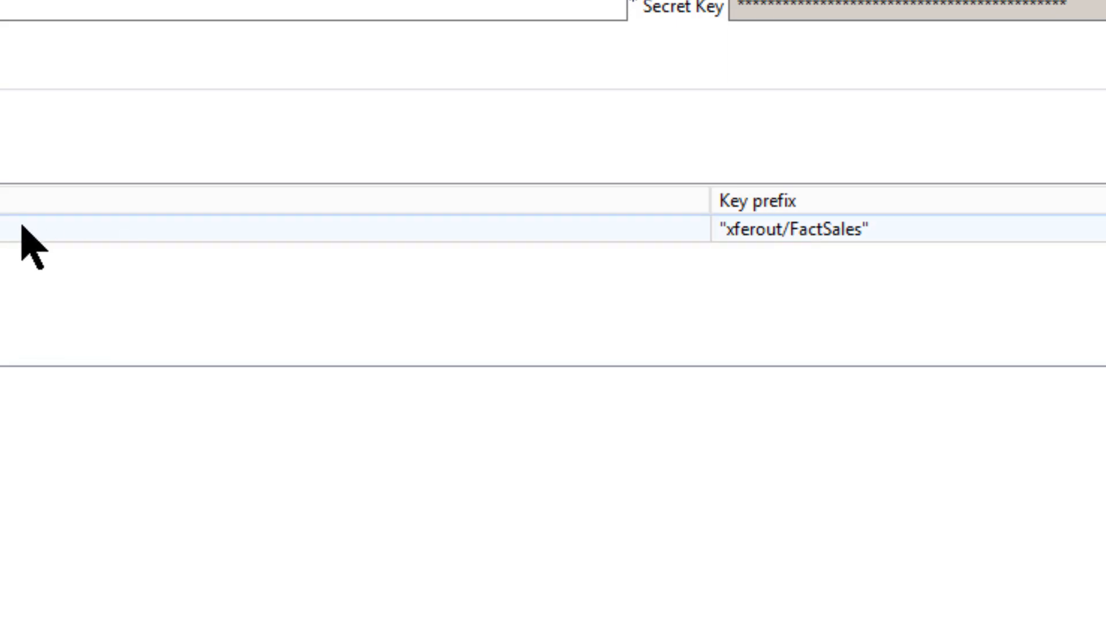
{"action": "left_click", "coordinate": [84, 274]}
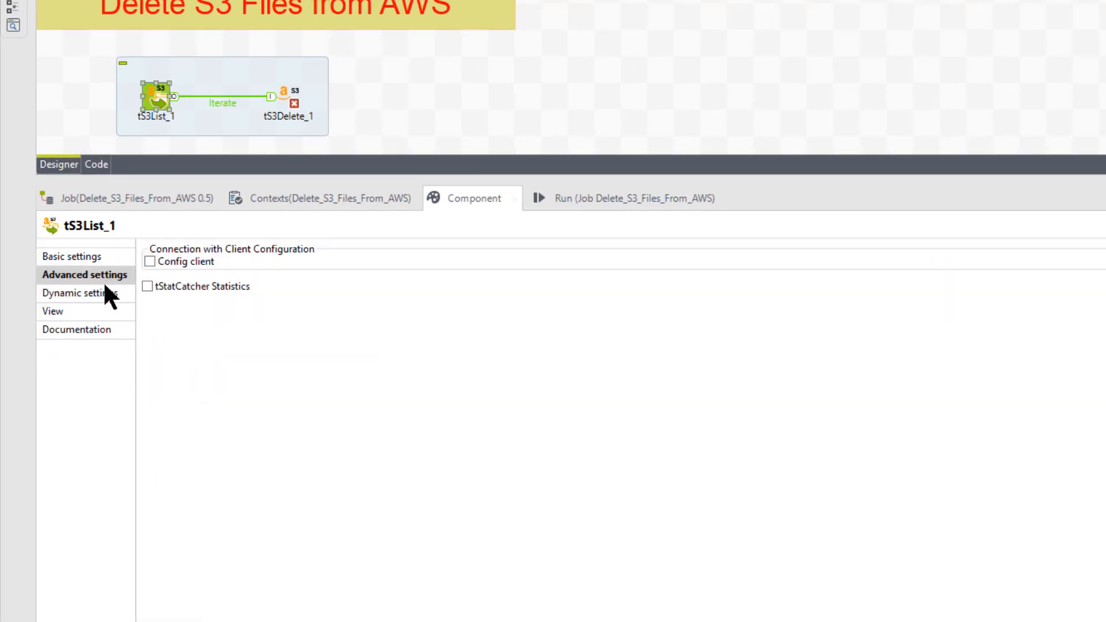
{"action": "left_click", "coordinate": [76, 329]}
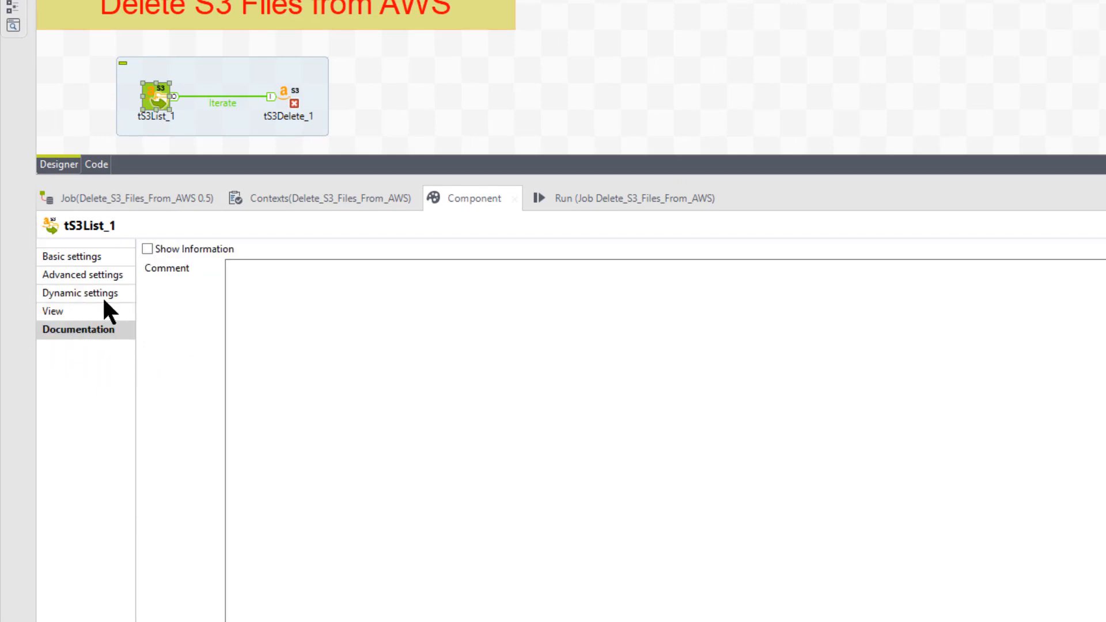
{"action": "left_click", "coordinate": [72, 256]}
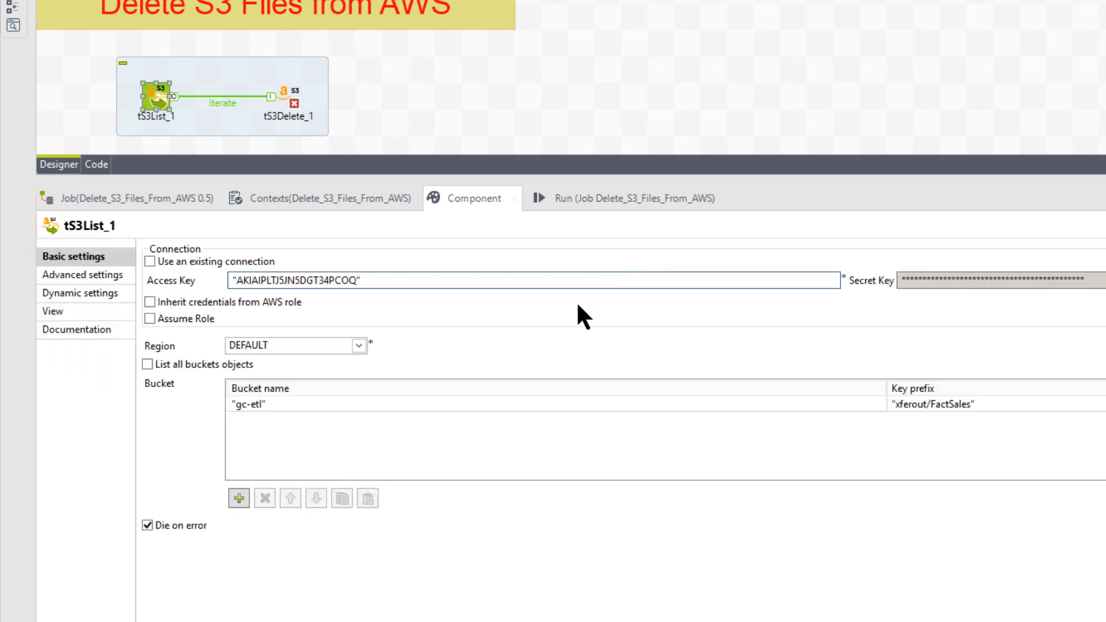
{"action": "mouse_move", "coordinate": [303, 109]}
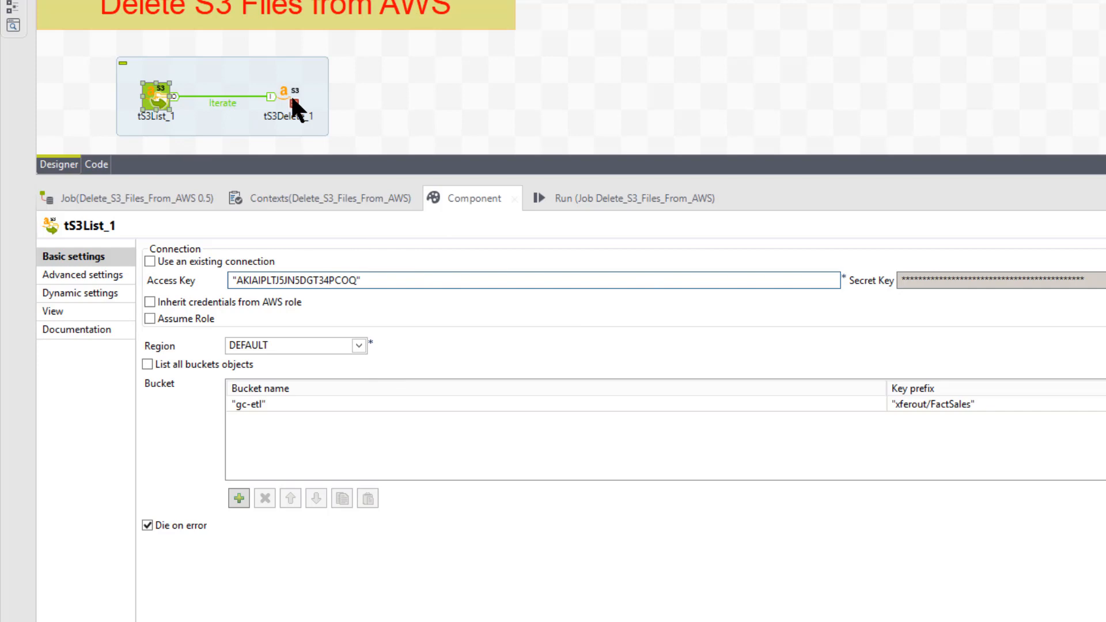
- Compare tS3Delete_1's gc-etl bucket and current-key Key expression against tS3List_1's settings
{"action": "left_click", "coordinate": [289, 97]}
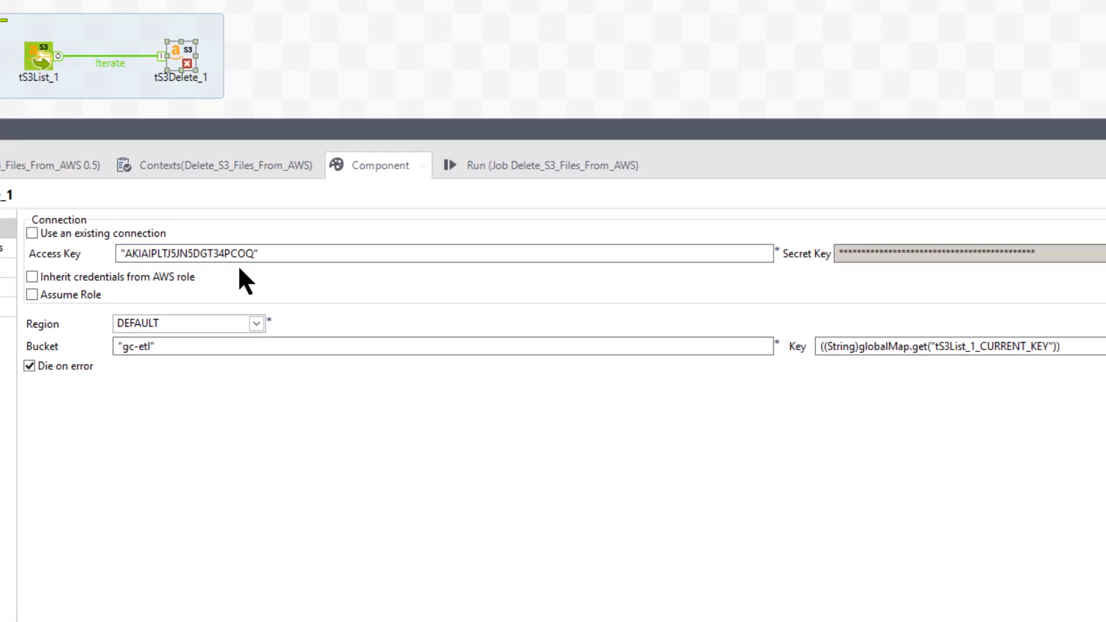
{"action": "mouse_move", "coordinate": [266, 277]}
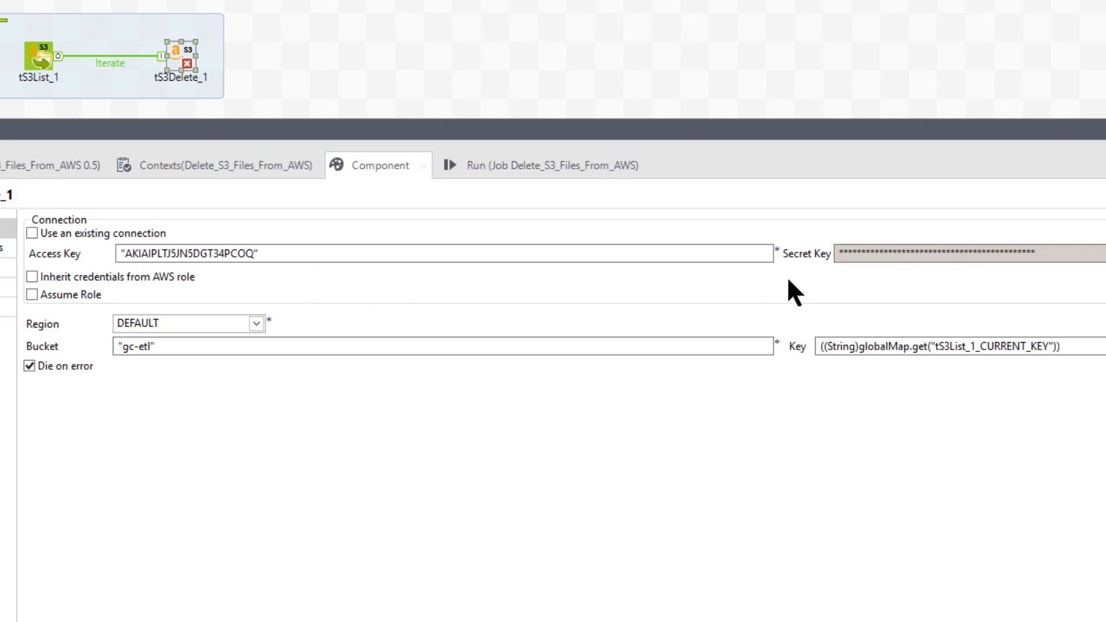
{"action": "mouse_move", "coordinate": [171, 377]}
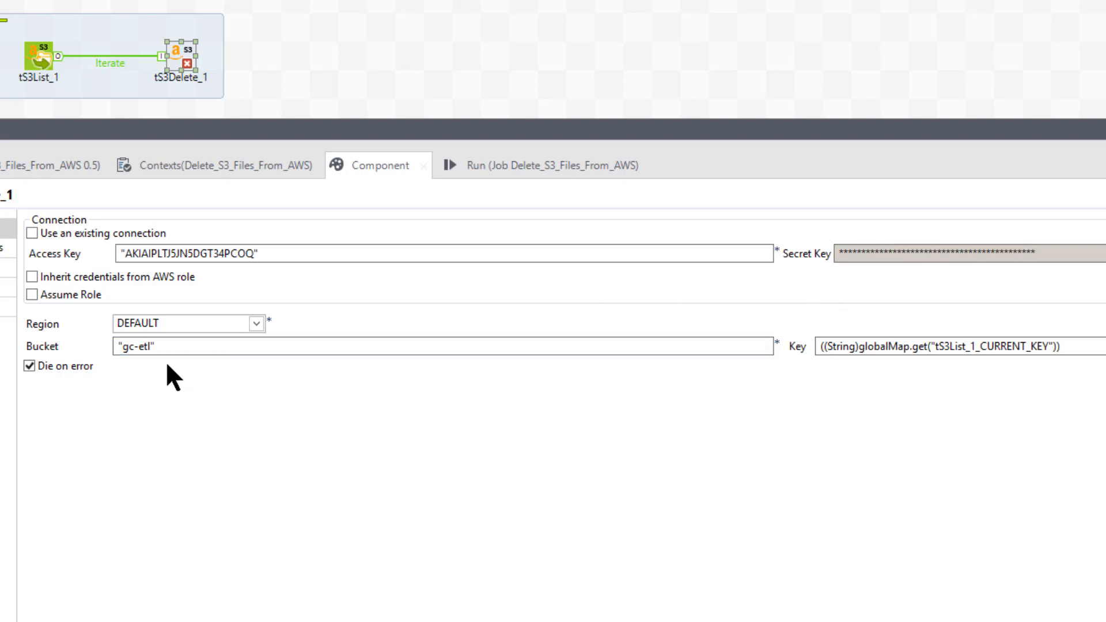
{"action": "mouse_move", "coordinate": [835, 390]}
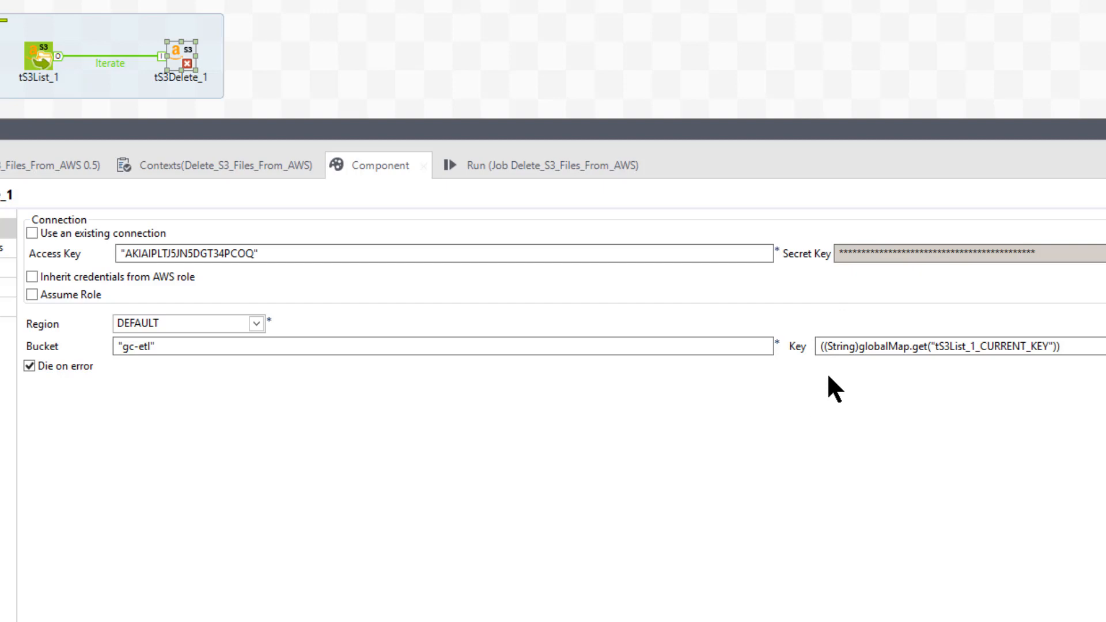
{"action": "mouse_move", "coordinate": [858, 377]}
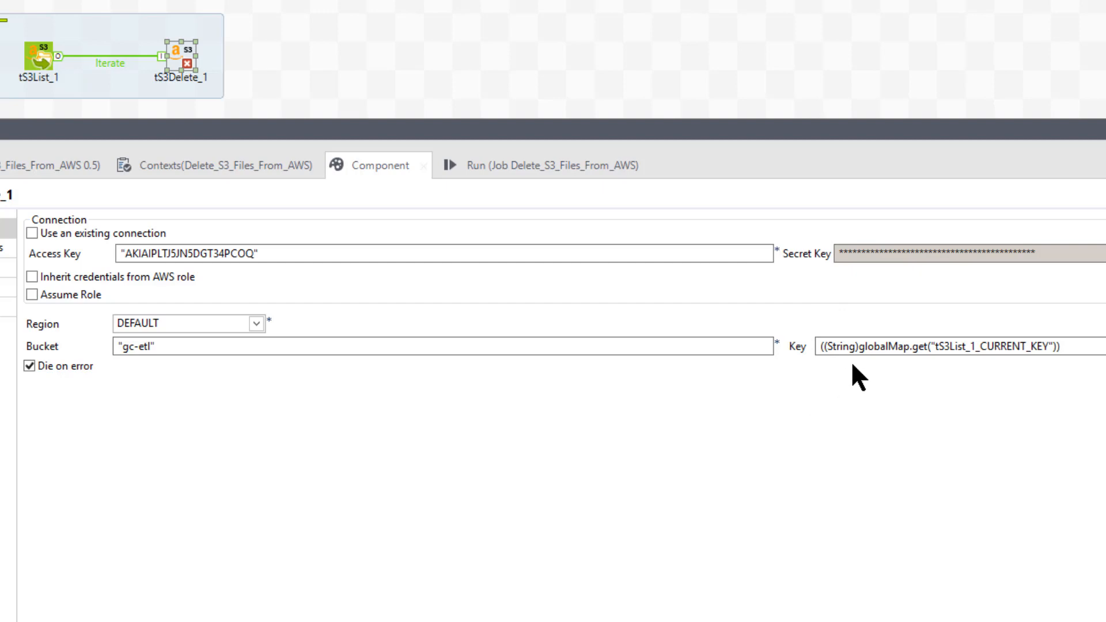
{"action": "mouse_move", "coordinate": [963, 367]}
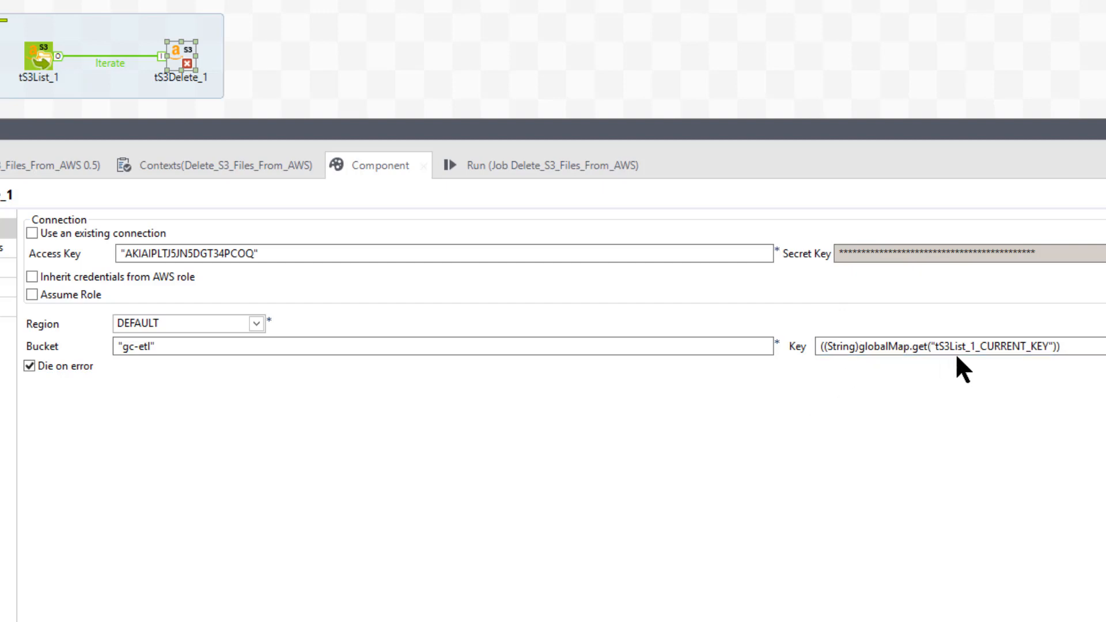
{"action": "mouse_move", "coordinate": [38, 57]}
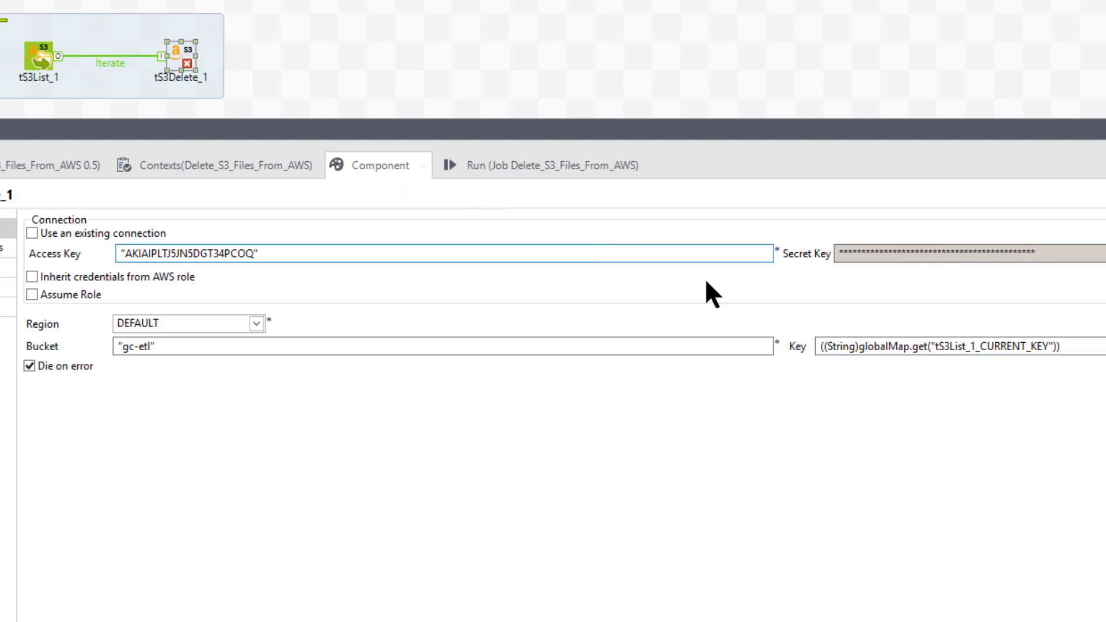
{"action": "left_click", "coordinate": [38, 55]}
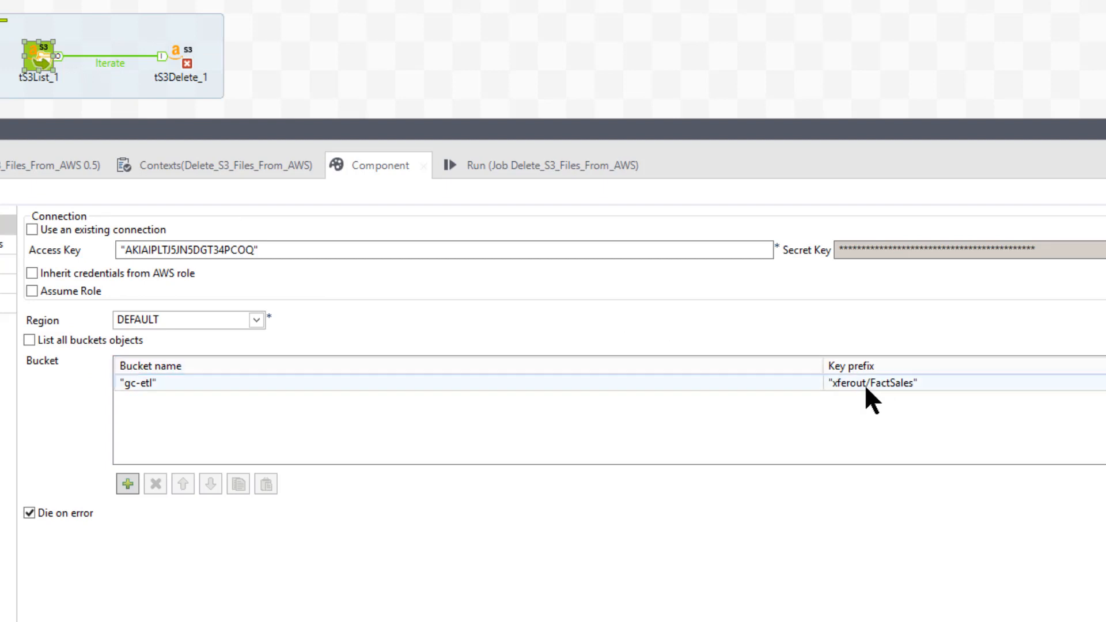
{"action": "mouse_move", "coordinate": [939, 400]}
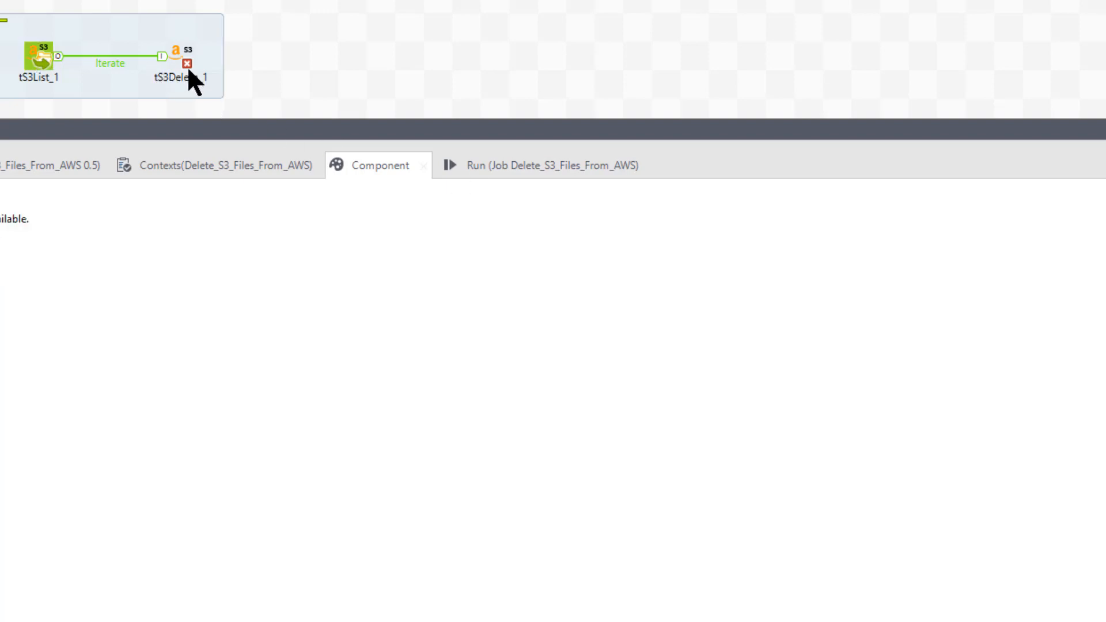
{"action": "left_click", "coordinate": [180, 57]}
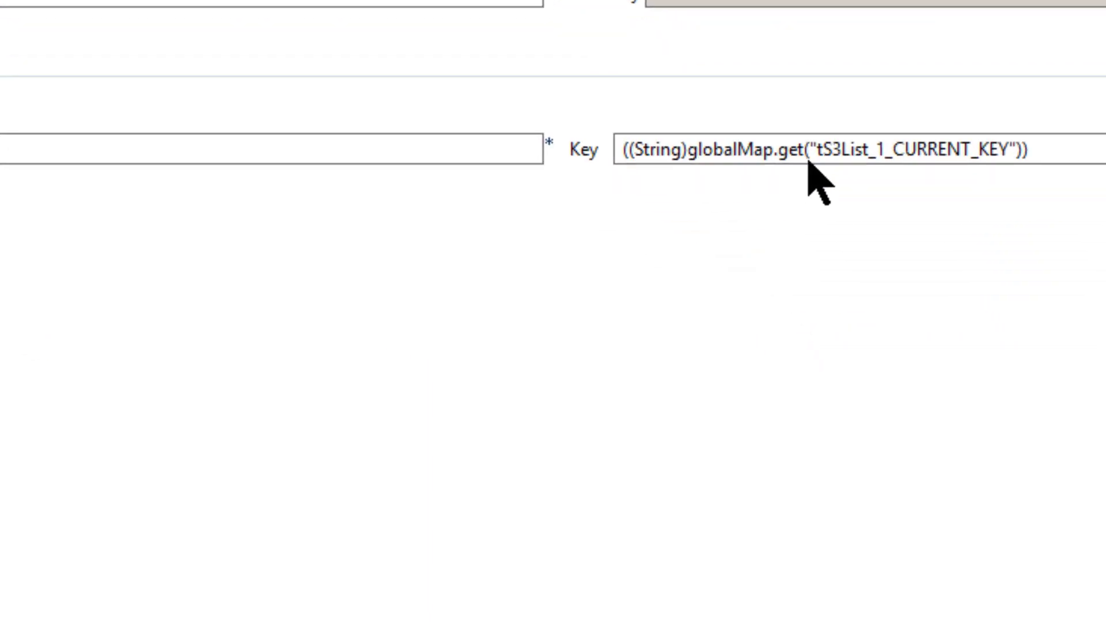
{"action": "left_click", "coordinate": [818, 148]}
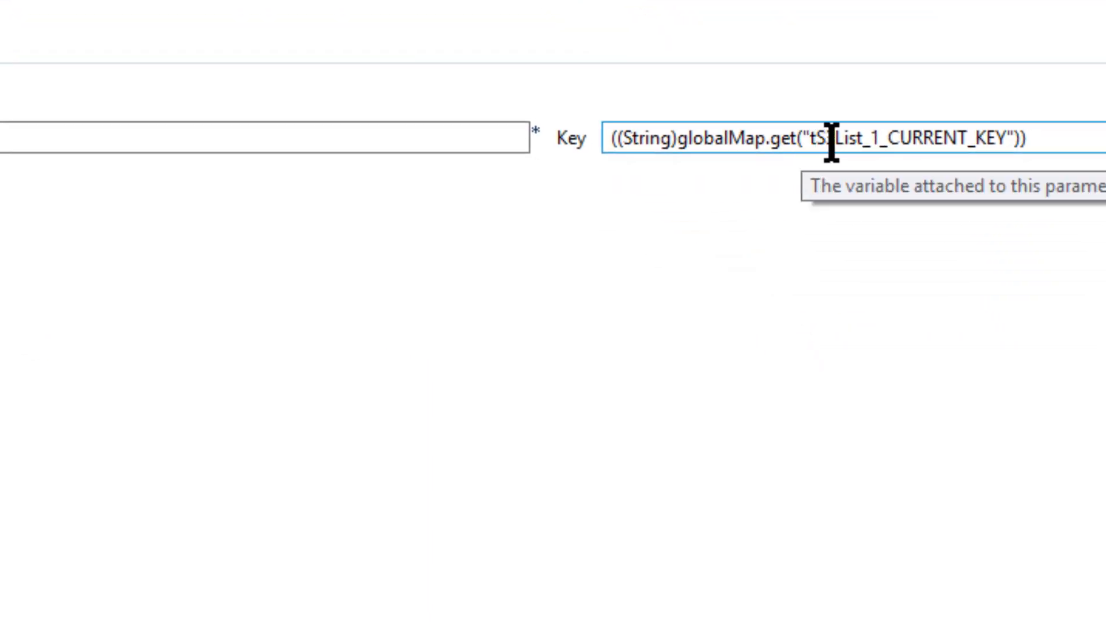
{"action": "type", "text": "3"}
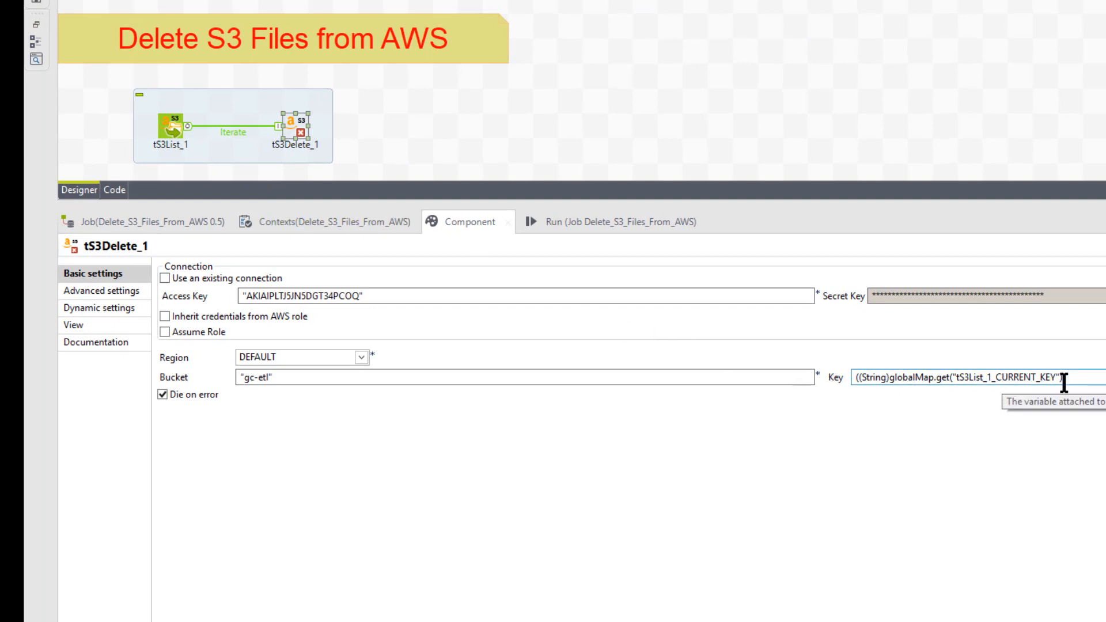
{"action": "mouse_move", "coordinate": [170, 131]}
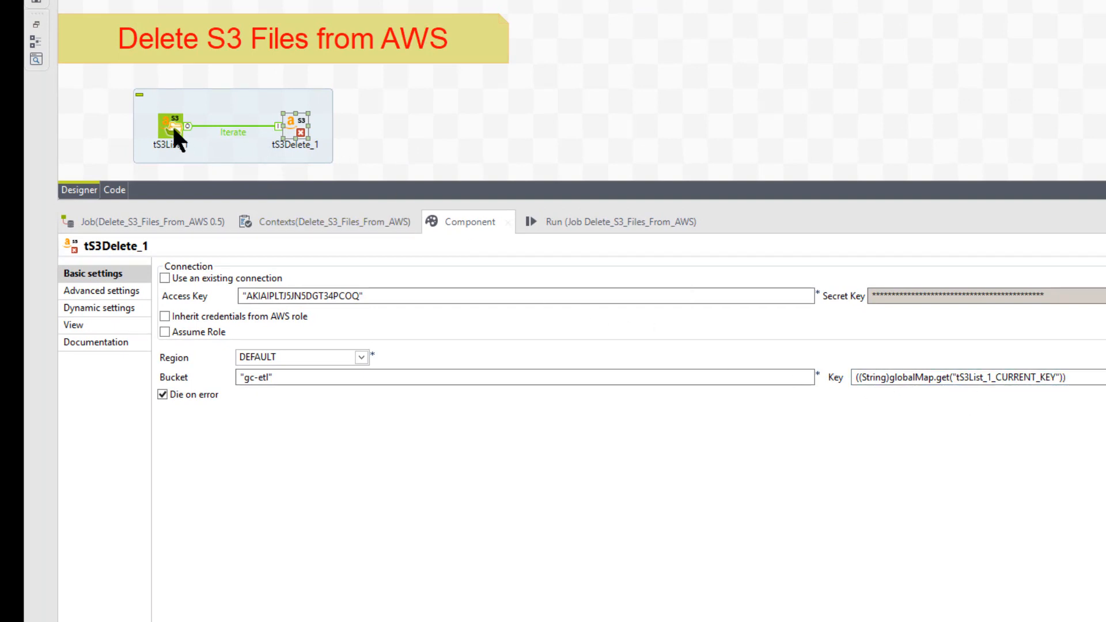
{"action": "left_click", "coordinate": [168, 131]}
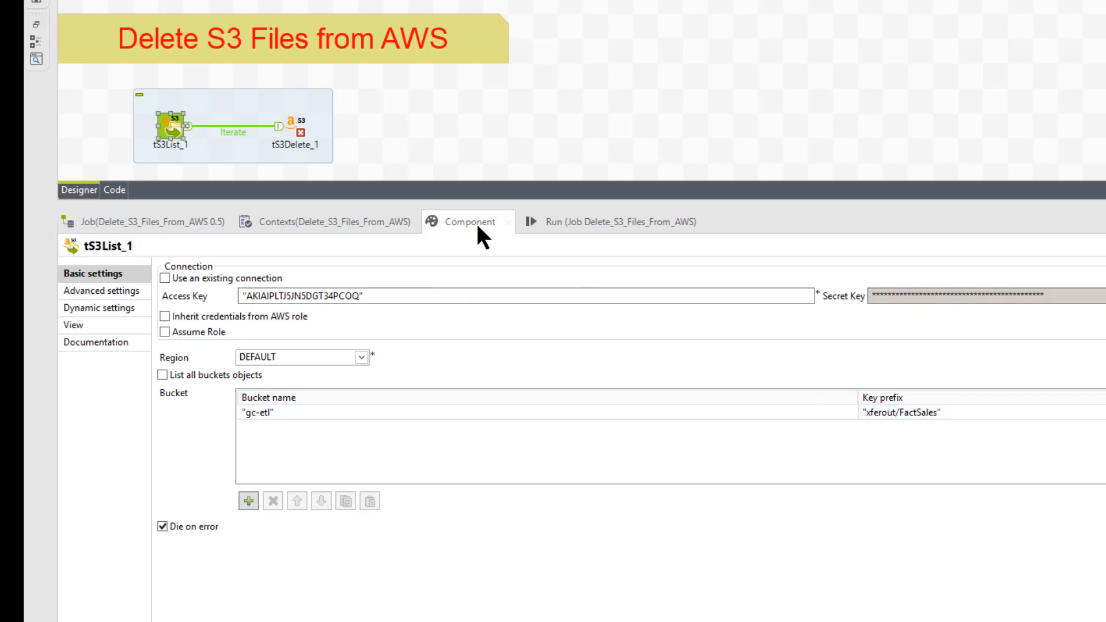
{"action": "left_click", "coordinate": [295, 126]}
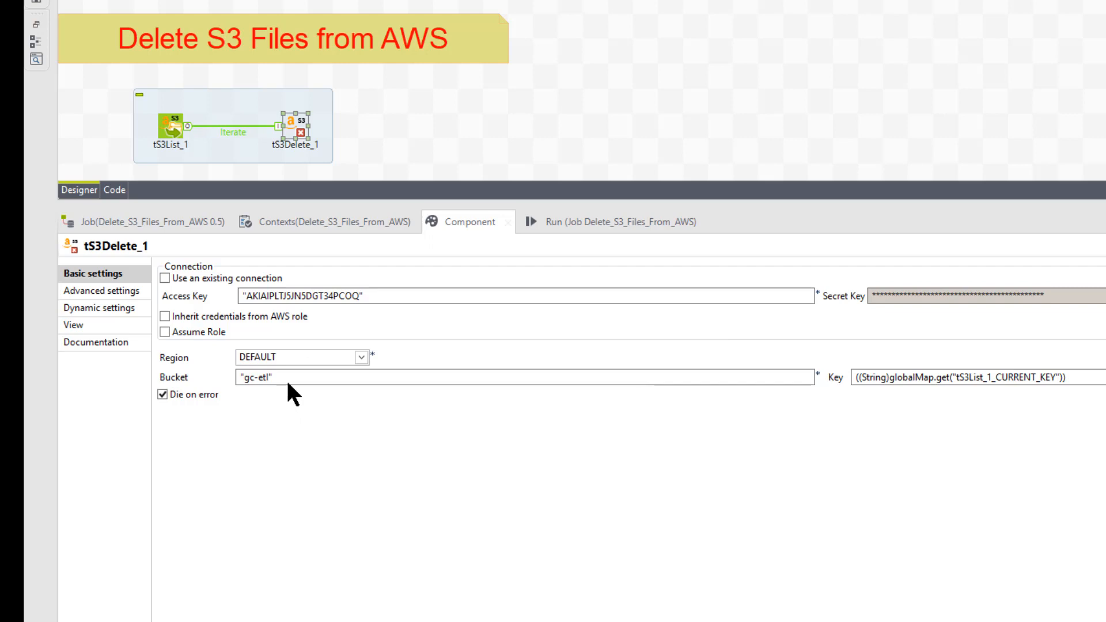
{"action": "mouse_move", "coordinate": [354, 409]}
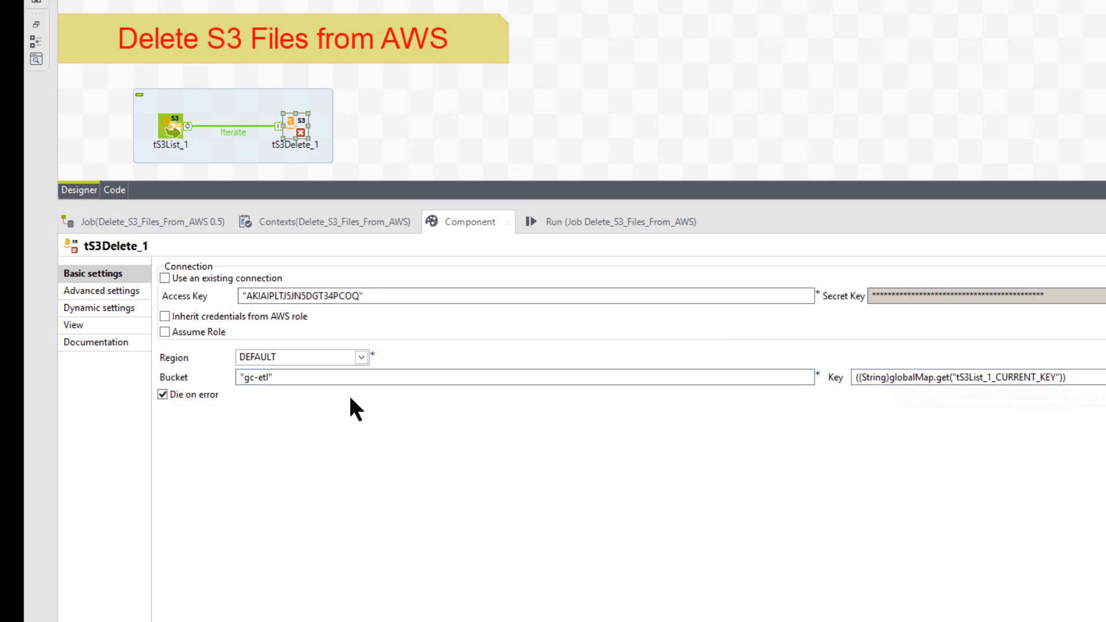
{"action": "mouse_move", "coordinate": [715, 437]}
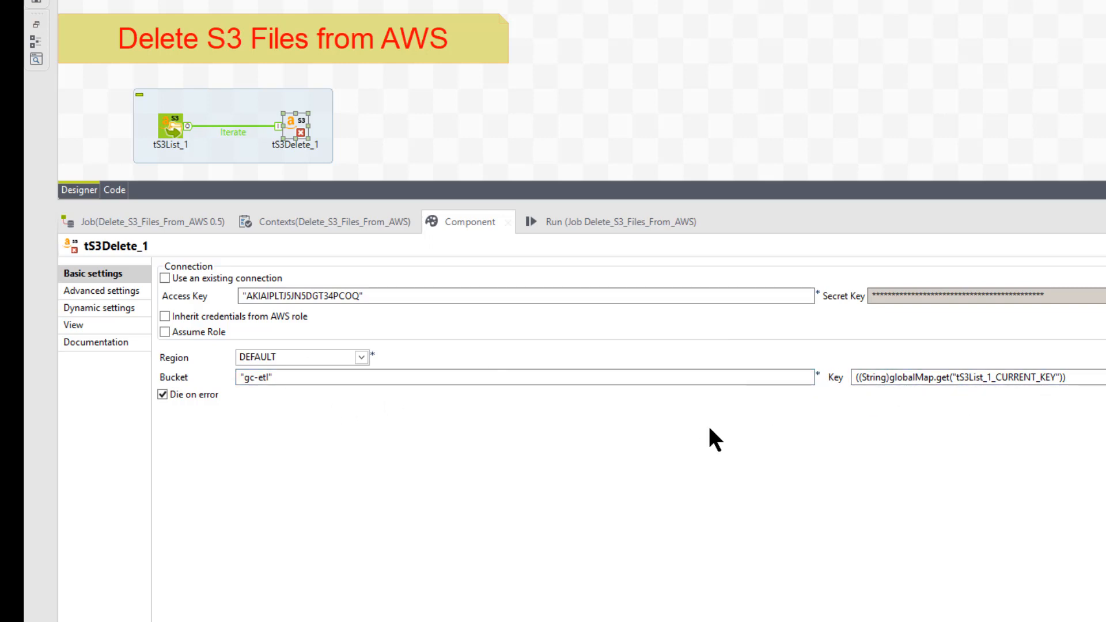
{"action": "mouse_move", "coordinate": [729, 443]}
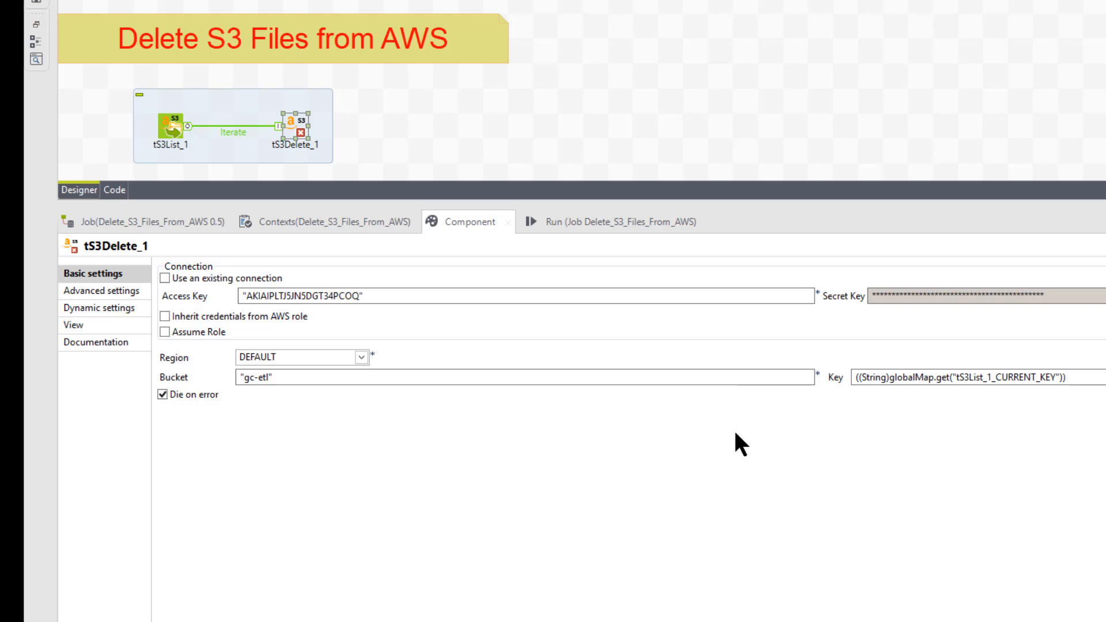
{"action": "mouse_move", "coordinate": [517, 280]}
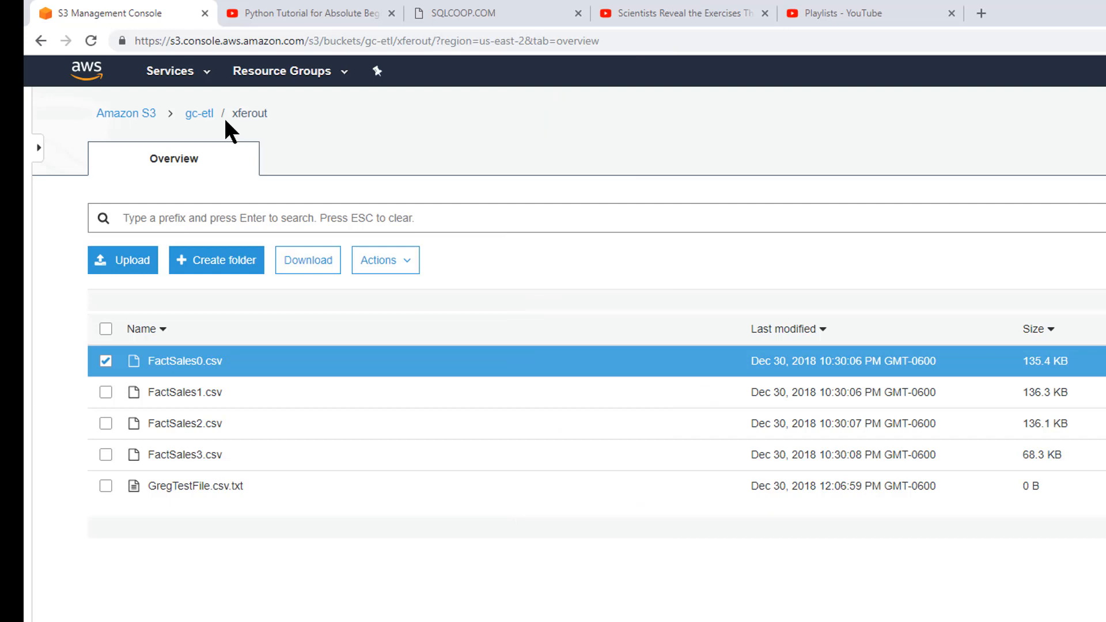
{"action": "mouse_move", "coordinate": [130, 155]}
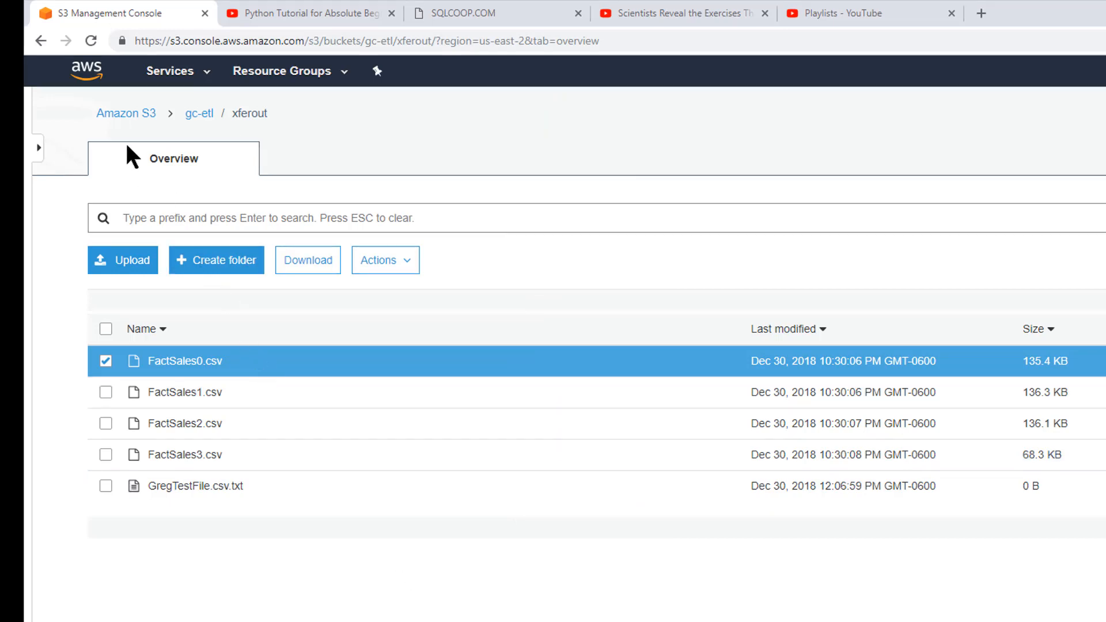
{"action": "mouse_move", "coordinate": [199, 113]}
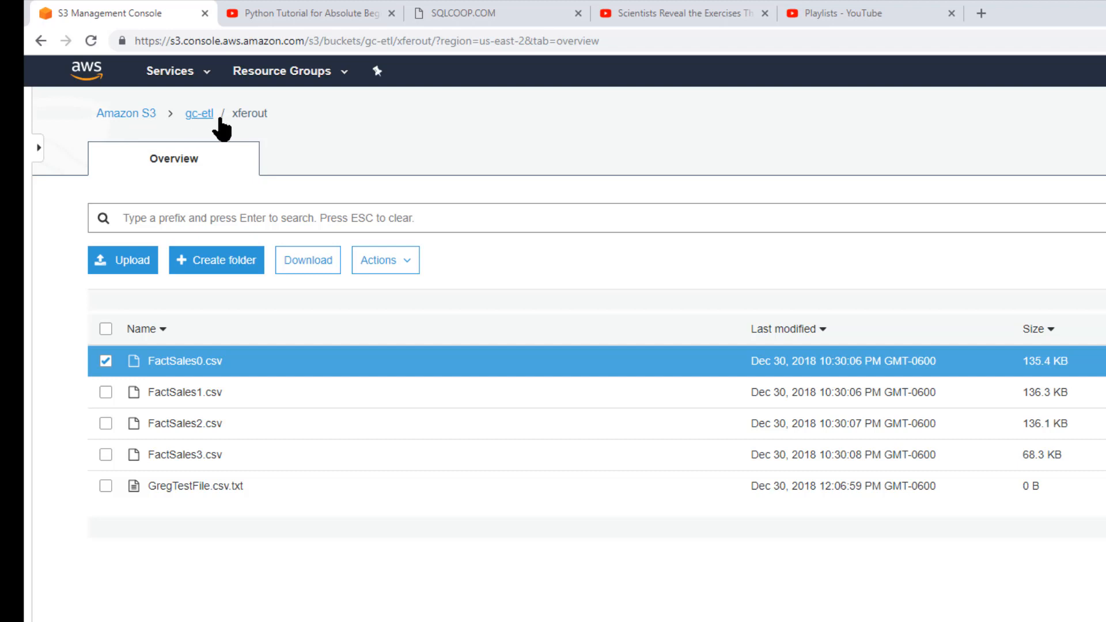
{"action": "mouse_move", "coordinate": [247, 122]}
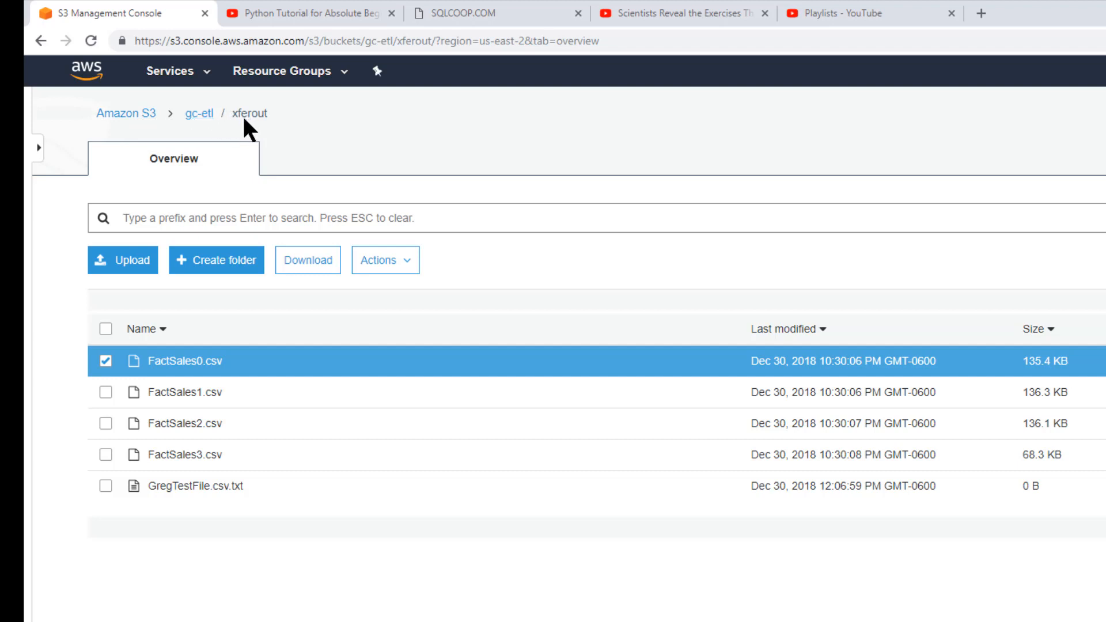
{"action": "mouse_move", "coordinate": [254, 134]}
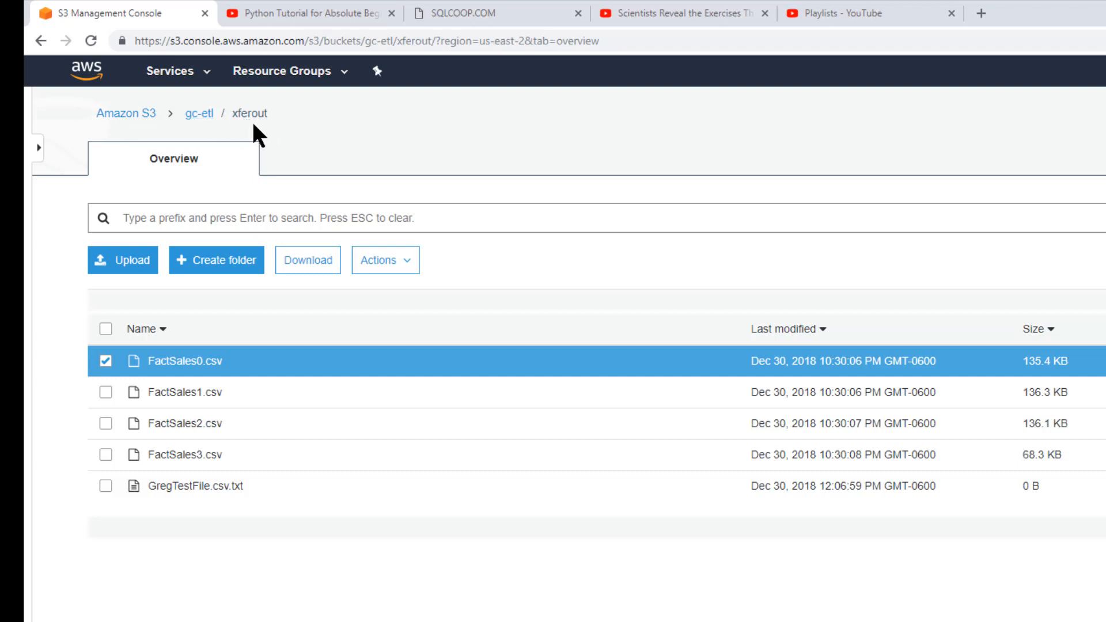
{"action": "mouse_move", "coordinate": [238, 534]}
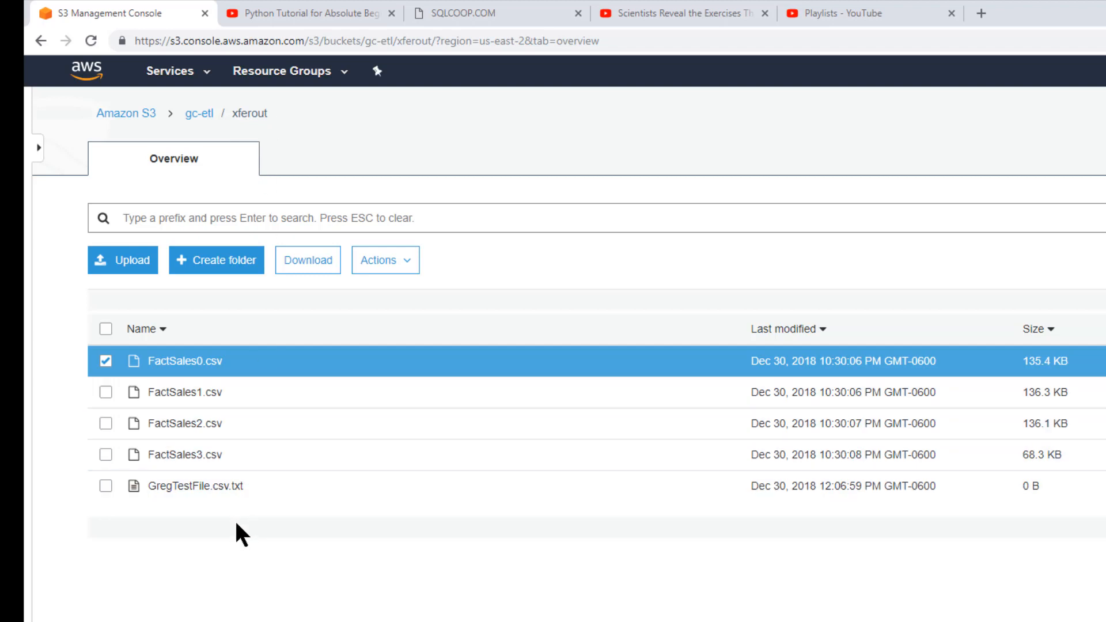
{"action": "mouse_move", "coordinate": [252, 517]}
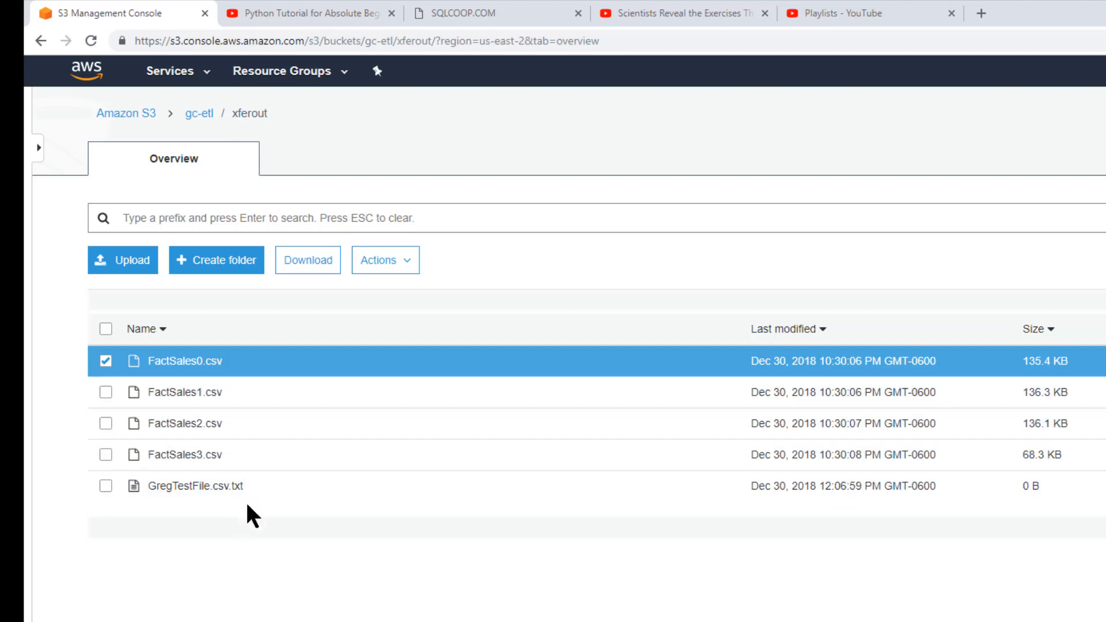
{"action": "mouse_move", "coordinate": [191, 392]}
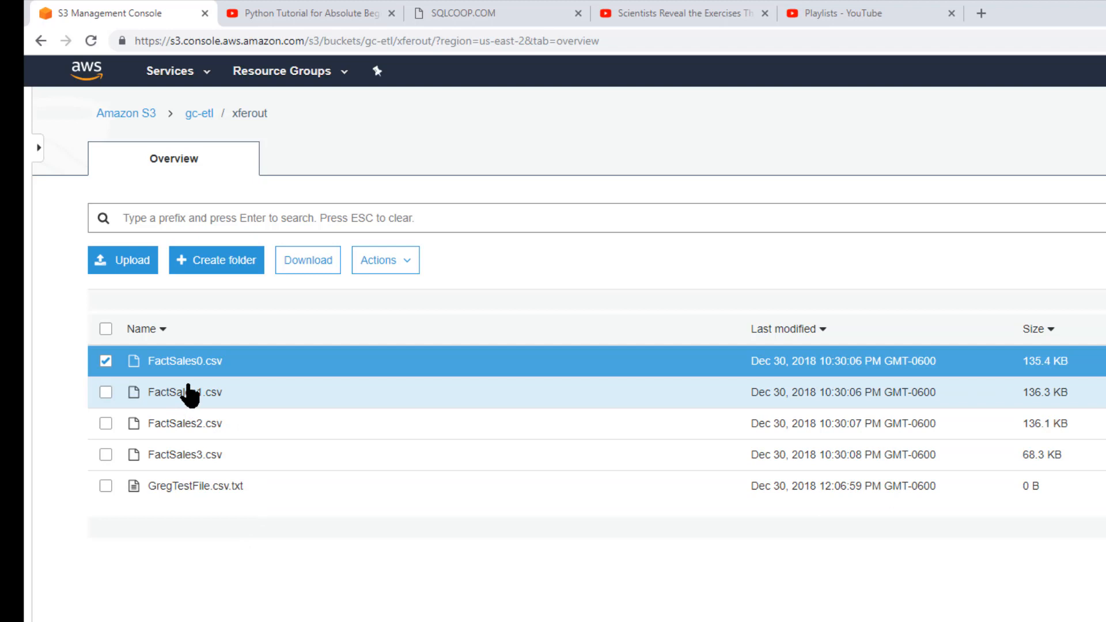
{"action": "mouse_move", "coordinate": [201, 423]}
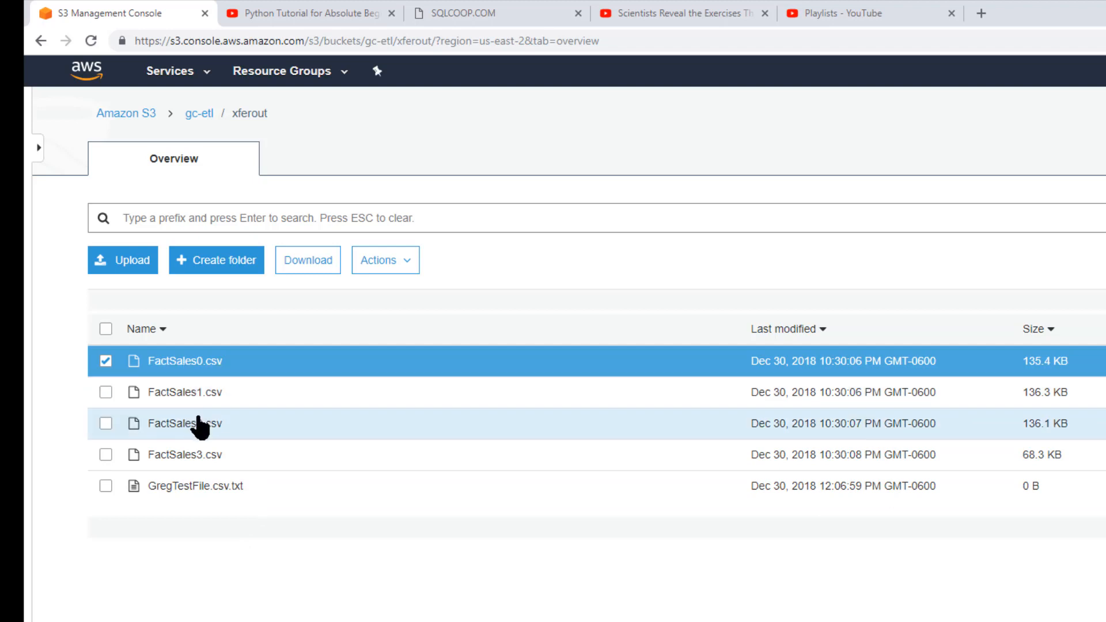
{"action": "mouse_move", "coordinate": [254, 588]}
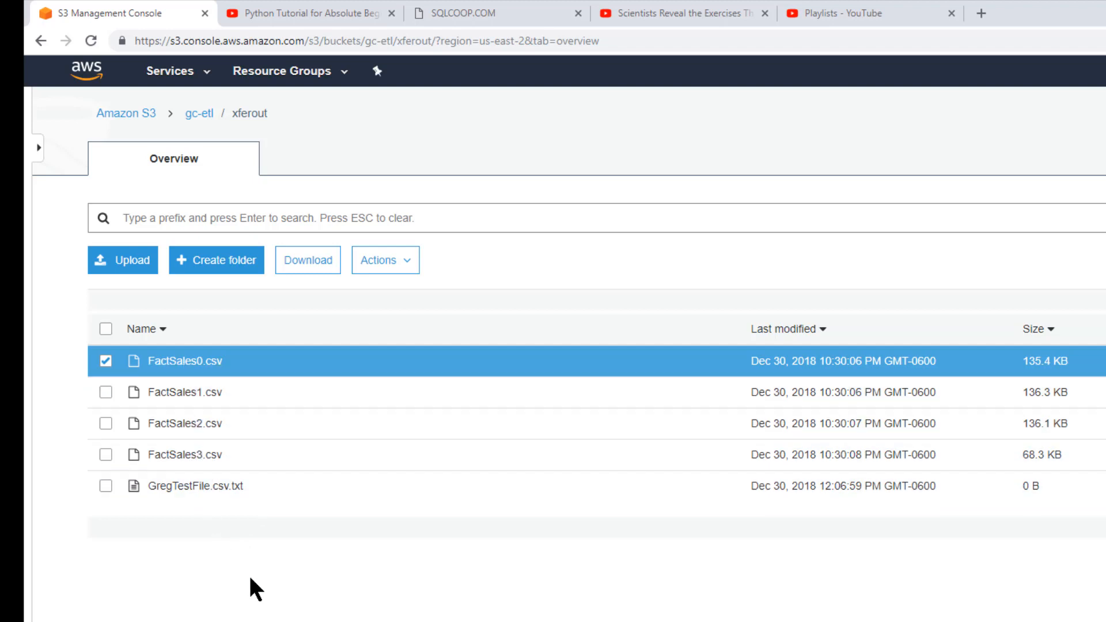
{"action": "mouse_move", "coordinate": [233, 547]}
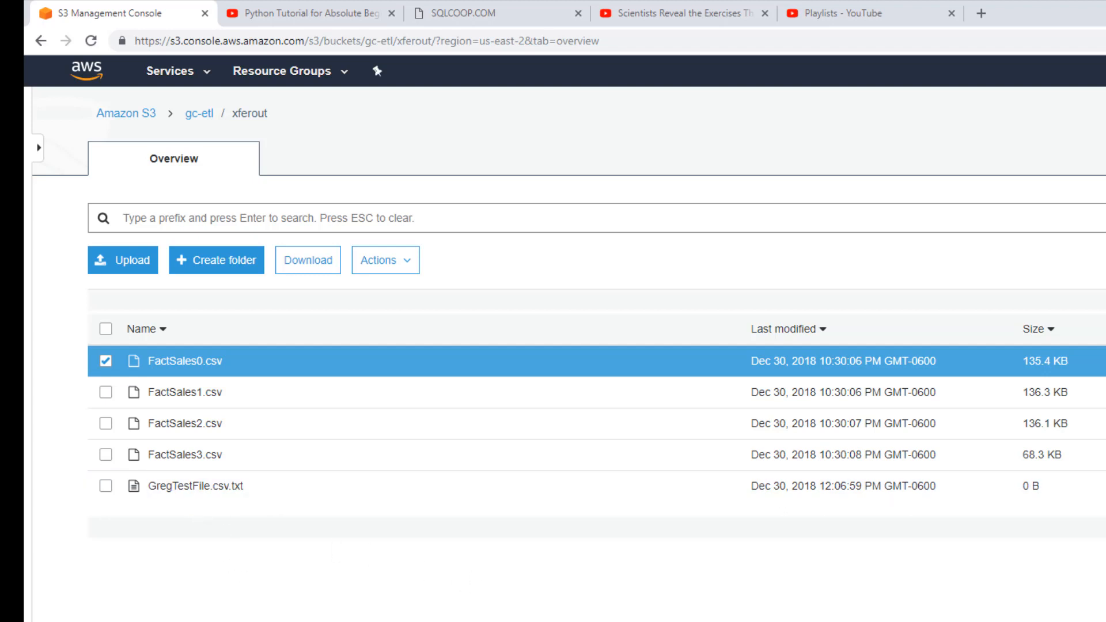
{"action": "mouse_move", "coordinate": [415, 590]}
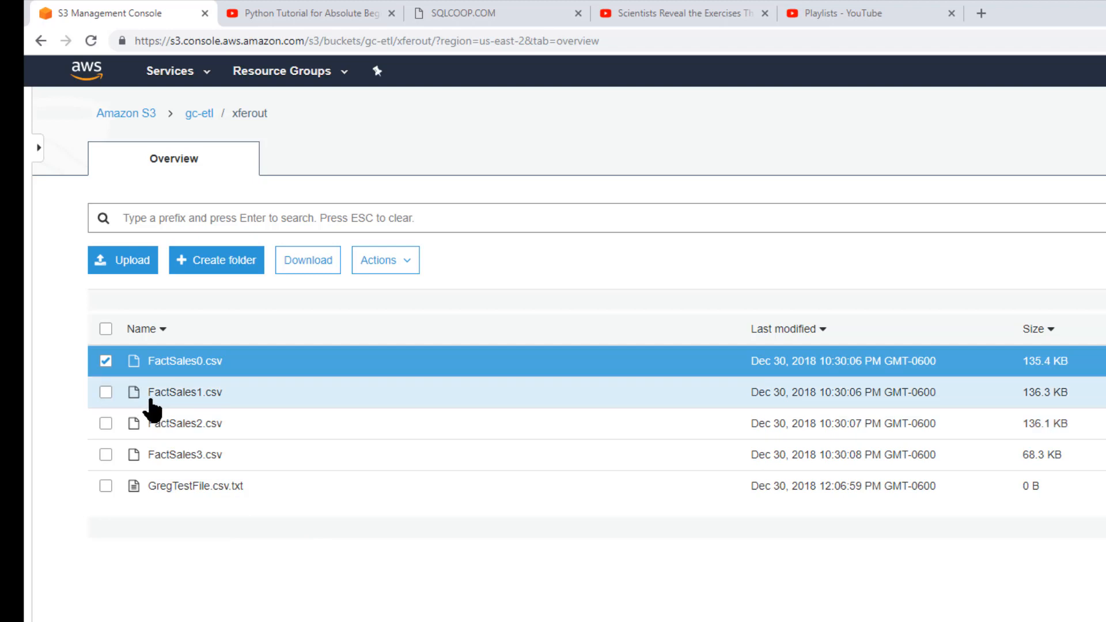
{"action": "mouse_move", "coordinate": [188, 409]}
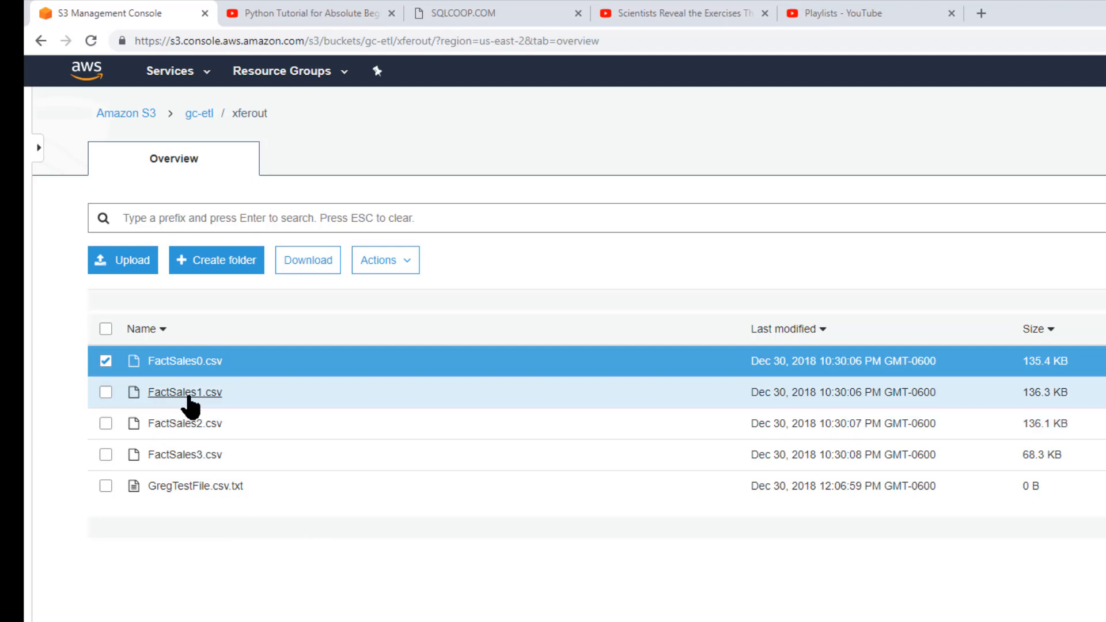
{"action": "mouse_move", "coordinate": [221, 382]}
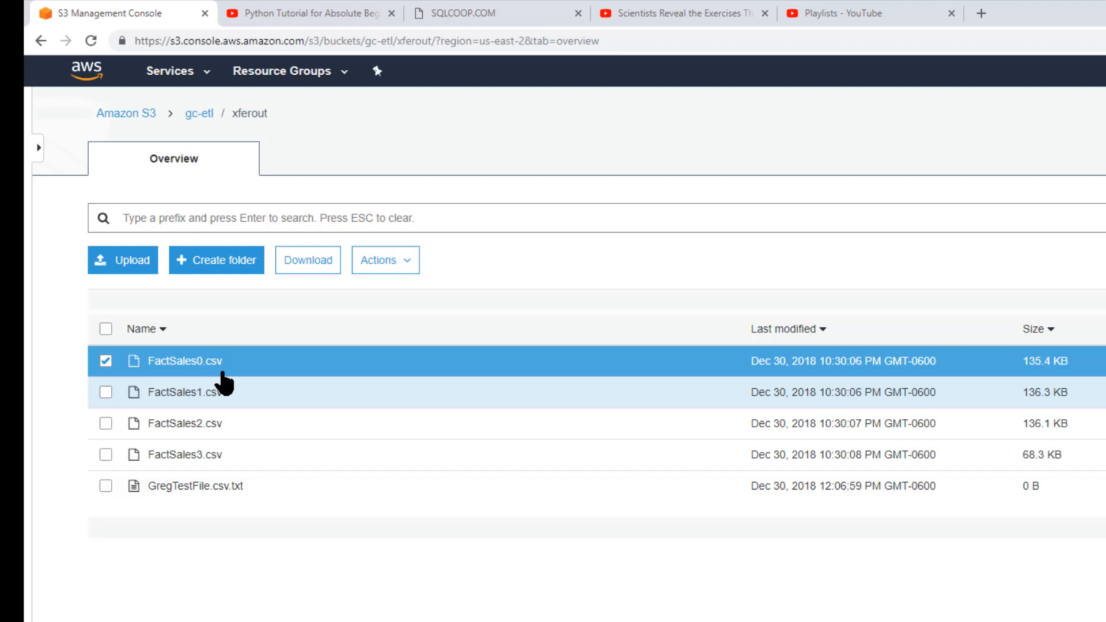
{"action": "mouse_move", "coordinate": [184, 512]}
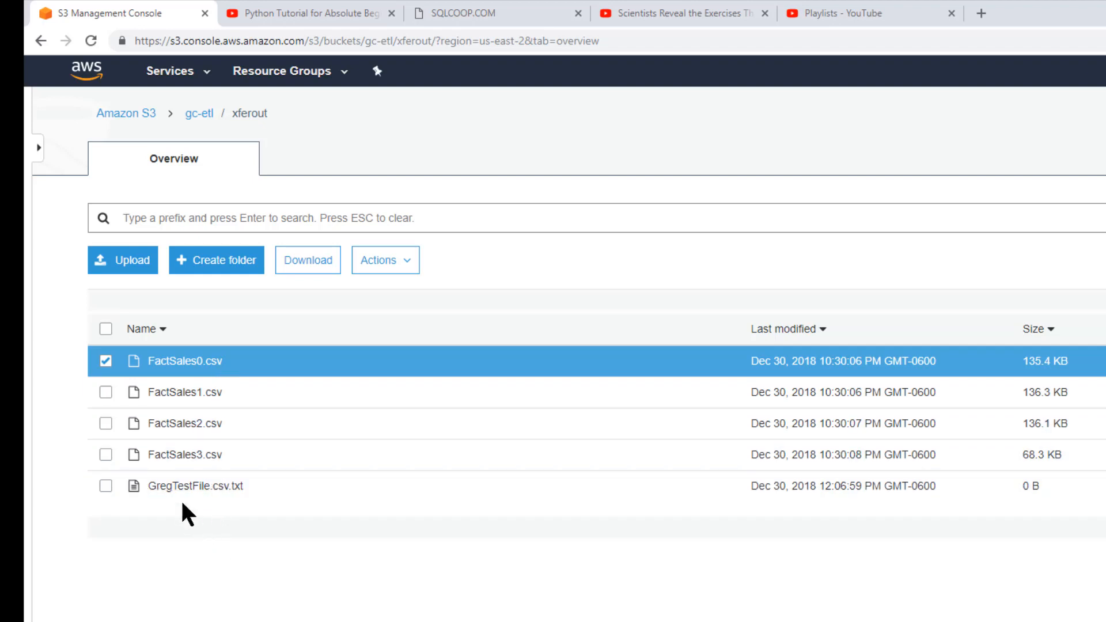
{"action": "mouse_move", "coordinate": [196, 485]}
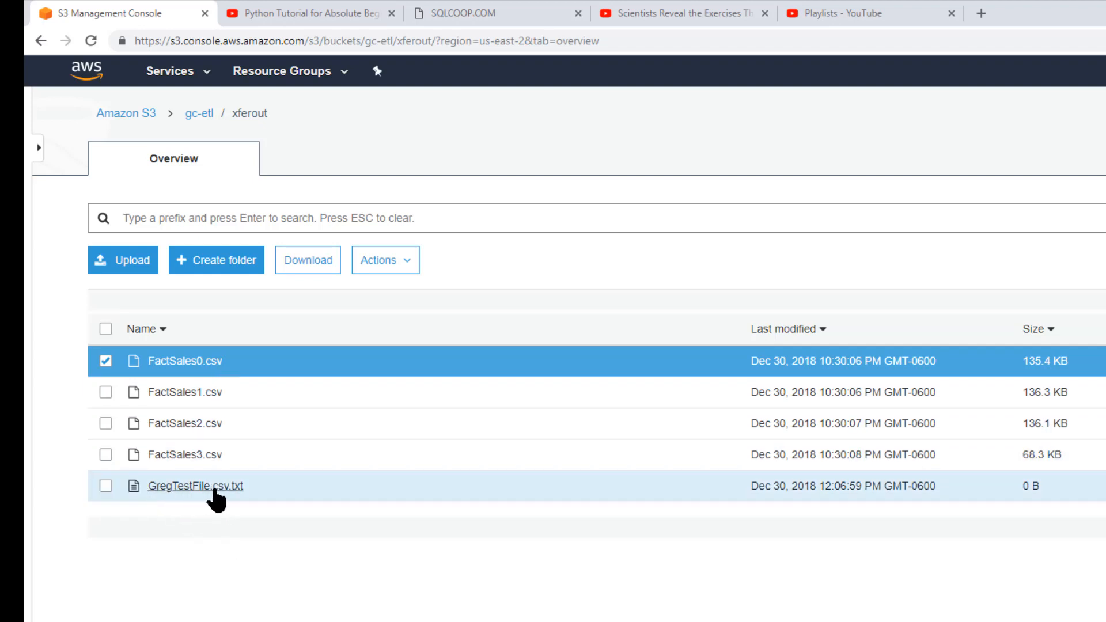
{"action": "mouse_move", "coordinate": [148, 505]}
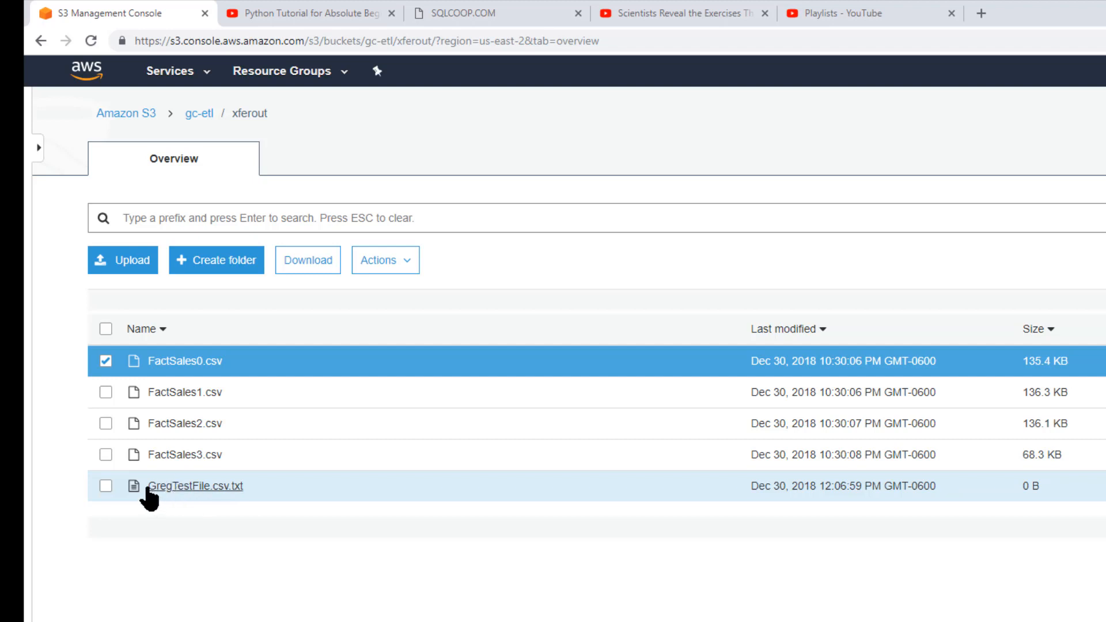
{"action": "mouse_move", "coordinate": [161, 508]}
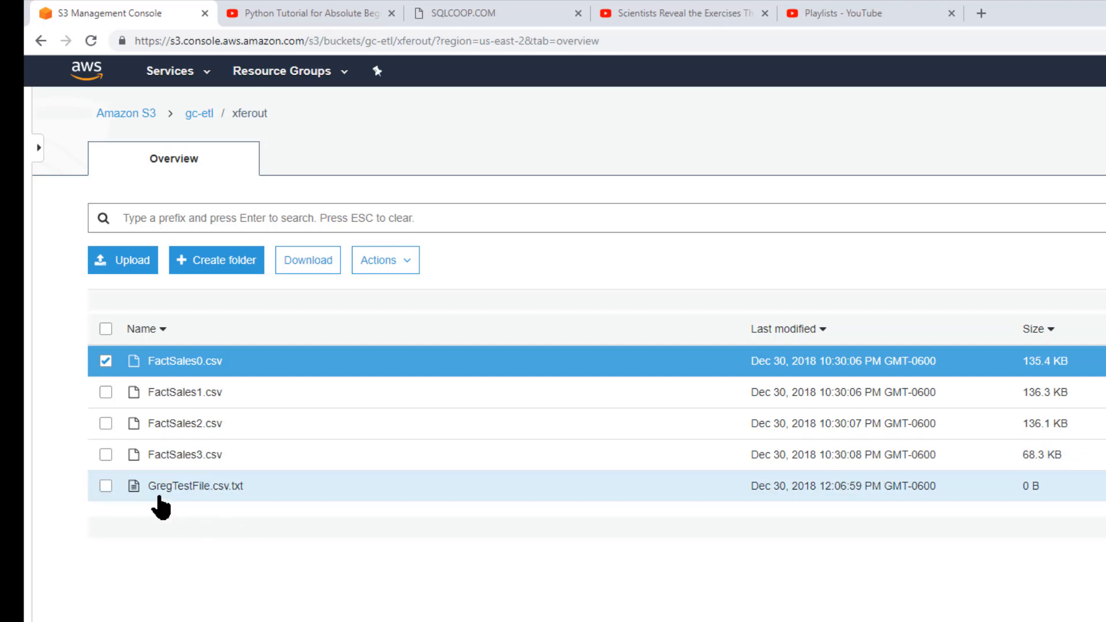
{"action": "mouse_move", "coordinate": [273, 617]}
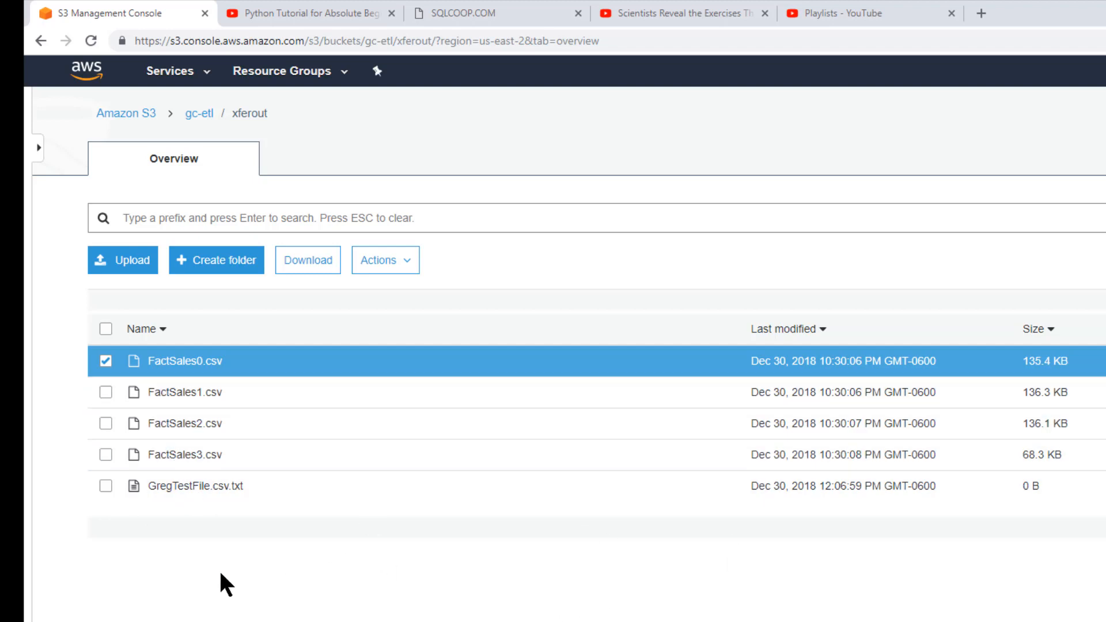
{"action": "mouse_move", "coordinate": [195, 486]}
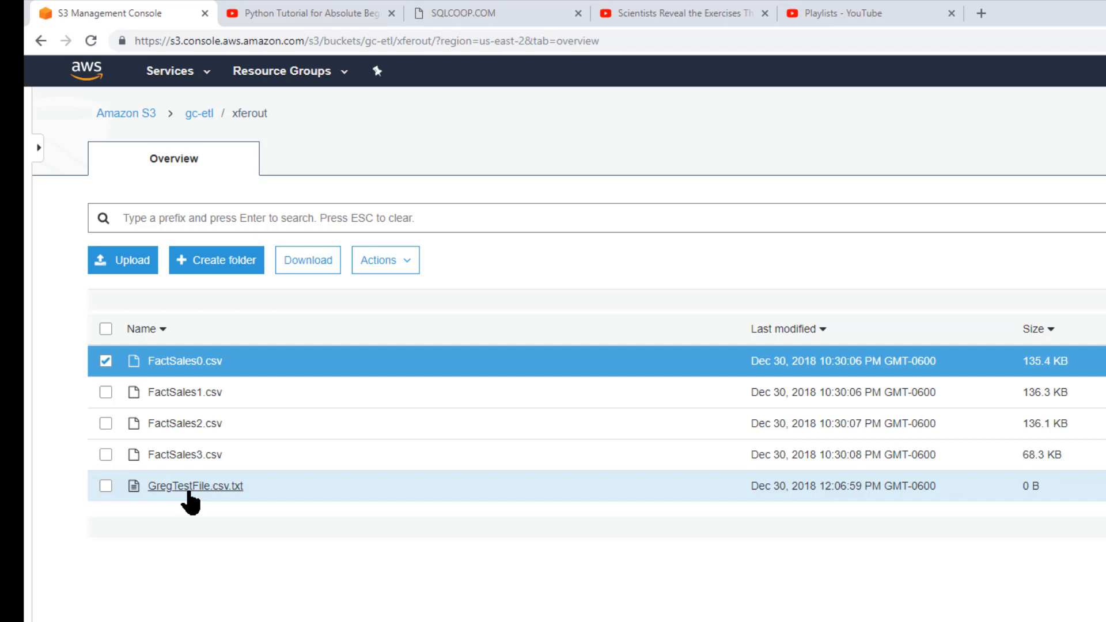
{"action": "mouse_move", "coordinate": [225, 506]}
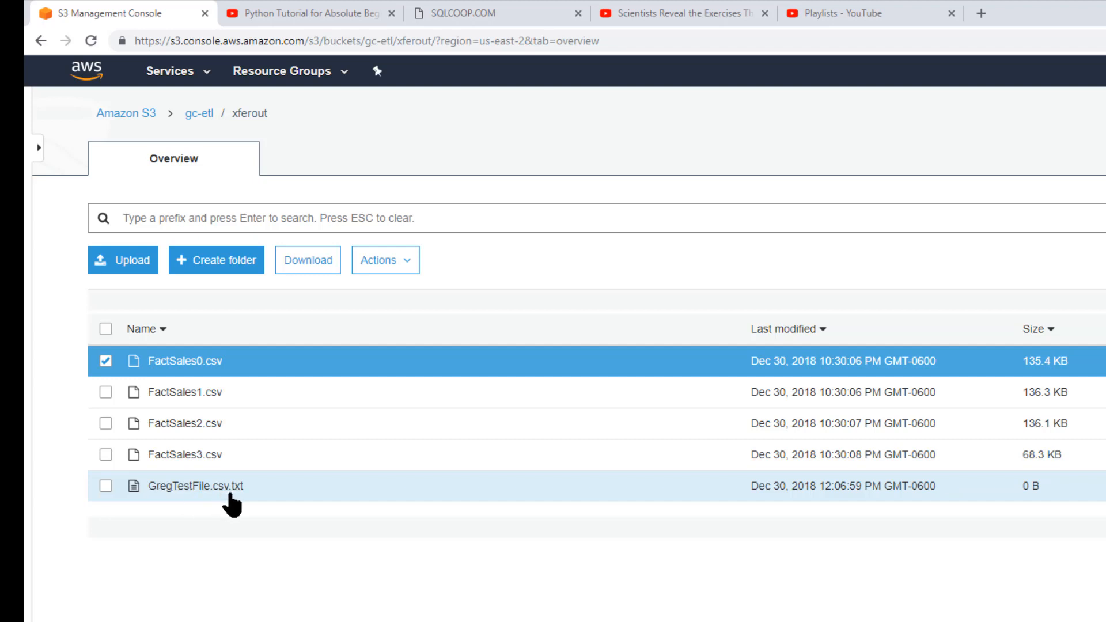
{"action": "mouse_move", "coordinate": [154, 506]}
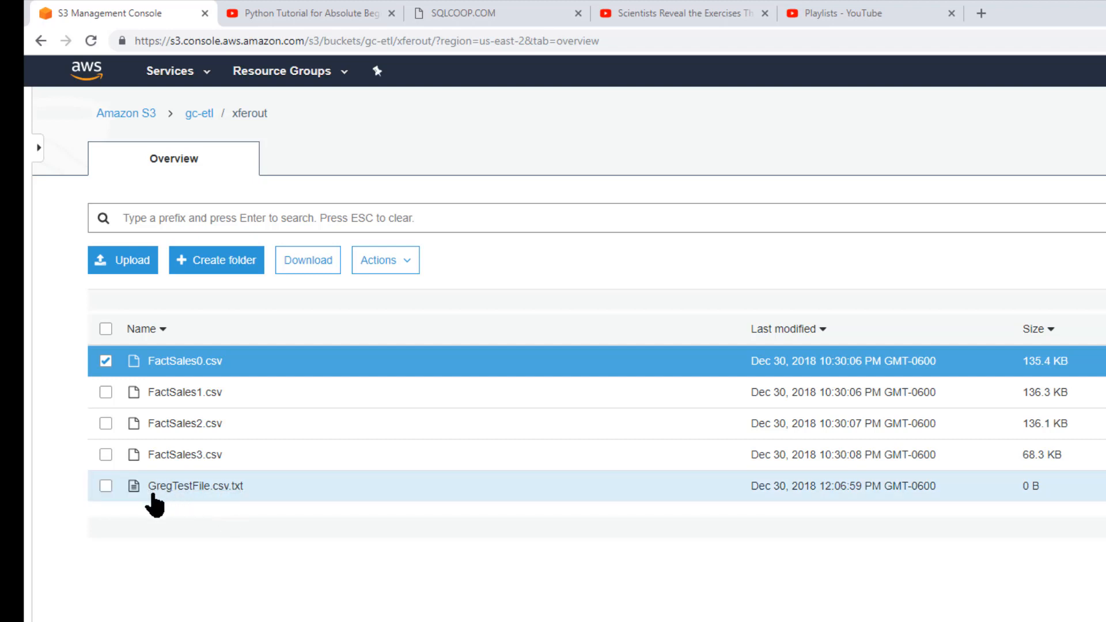
{"action": "mouse_move", "coordinate": [240, 501]}
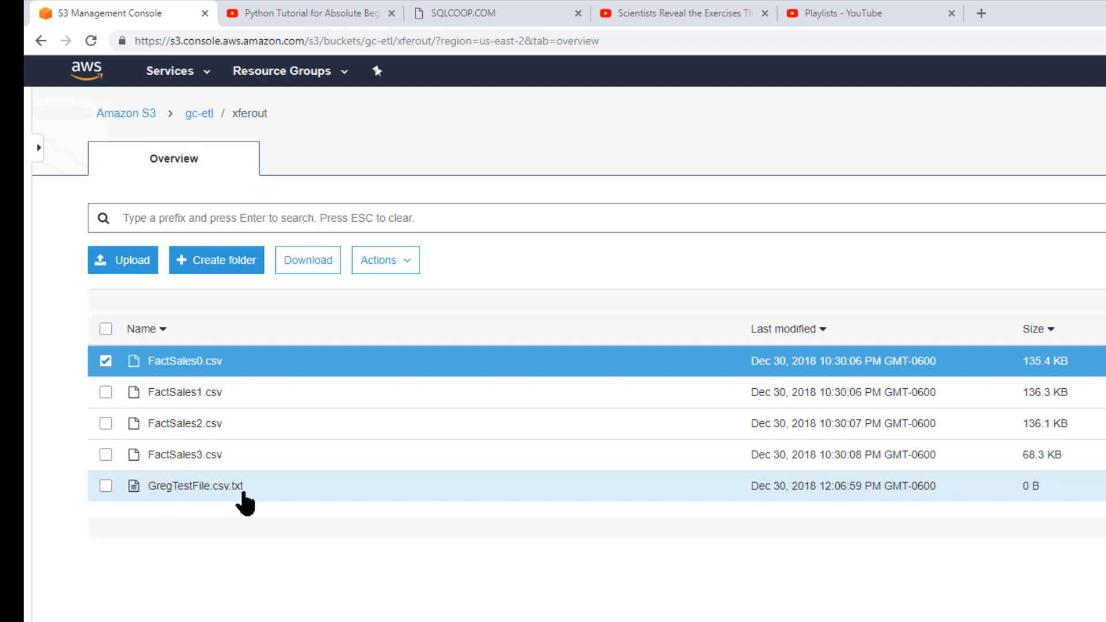
{"action": "mouse_move", "coordinate": [215, 497]}
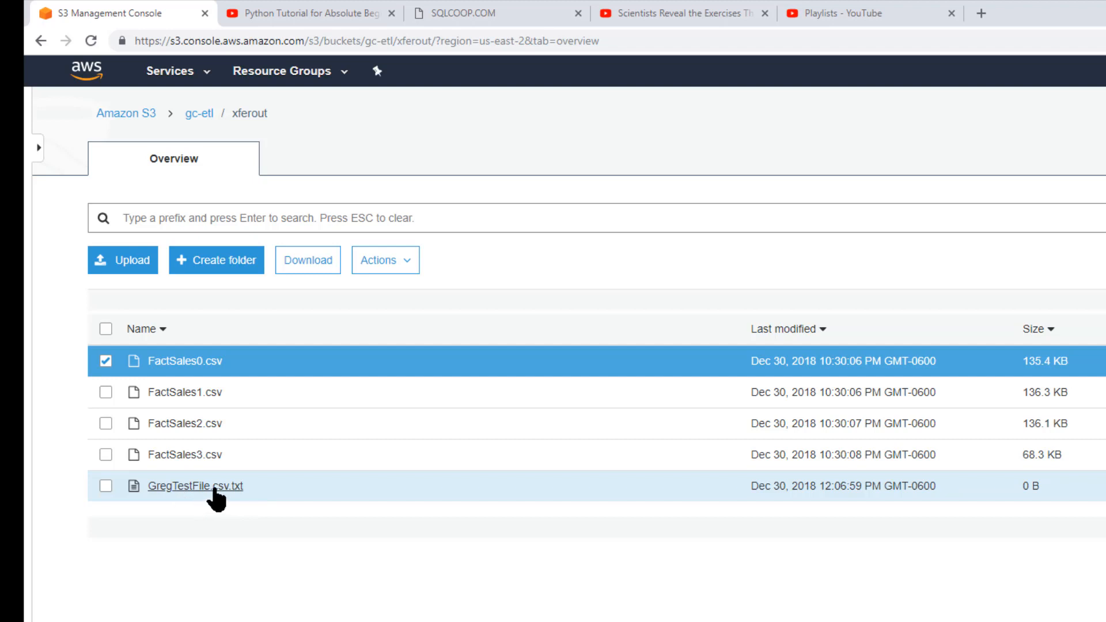
{"action": "mouse_move", "coordinate": [244, 529]}
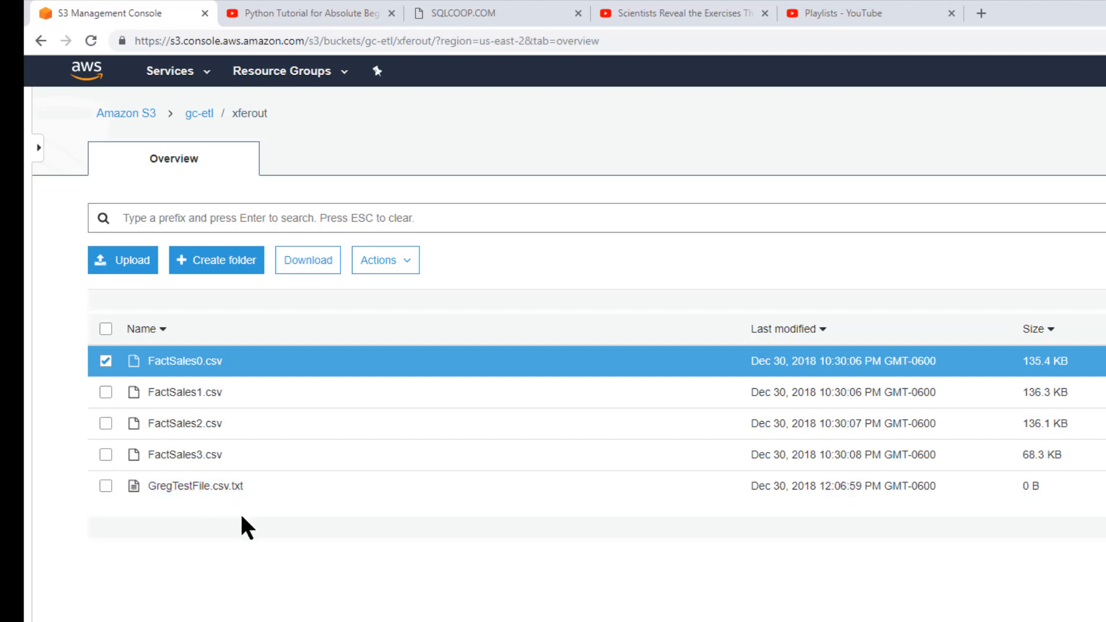
{"action": "mouse_move", "coordinate": [218, 486]}
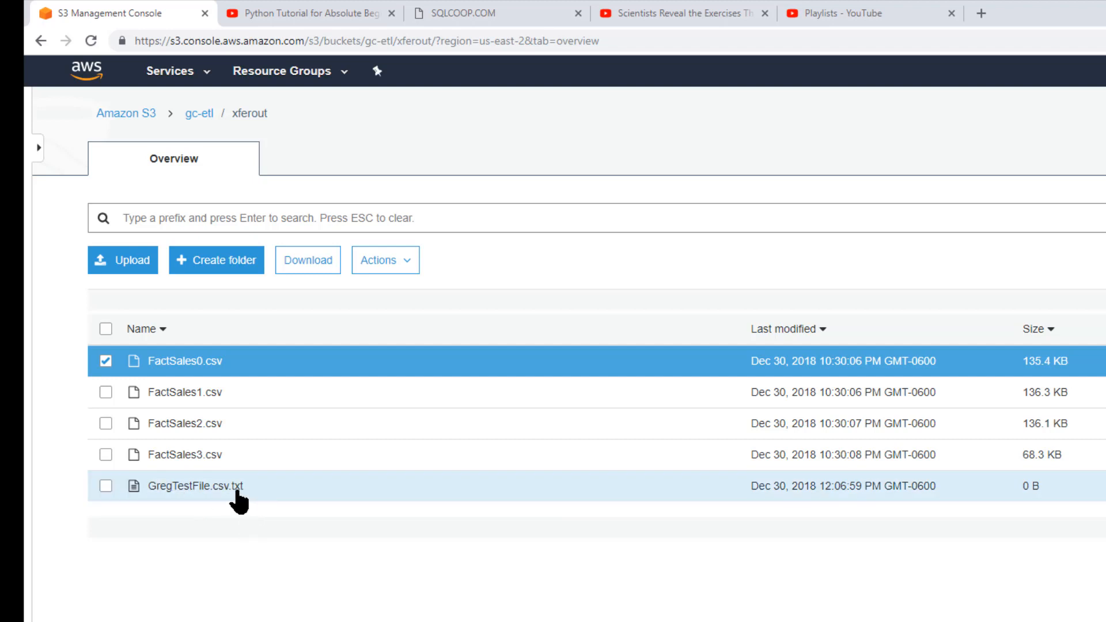
{"action": "mouse_move", "coordinate": [333, 499]}
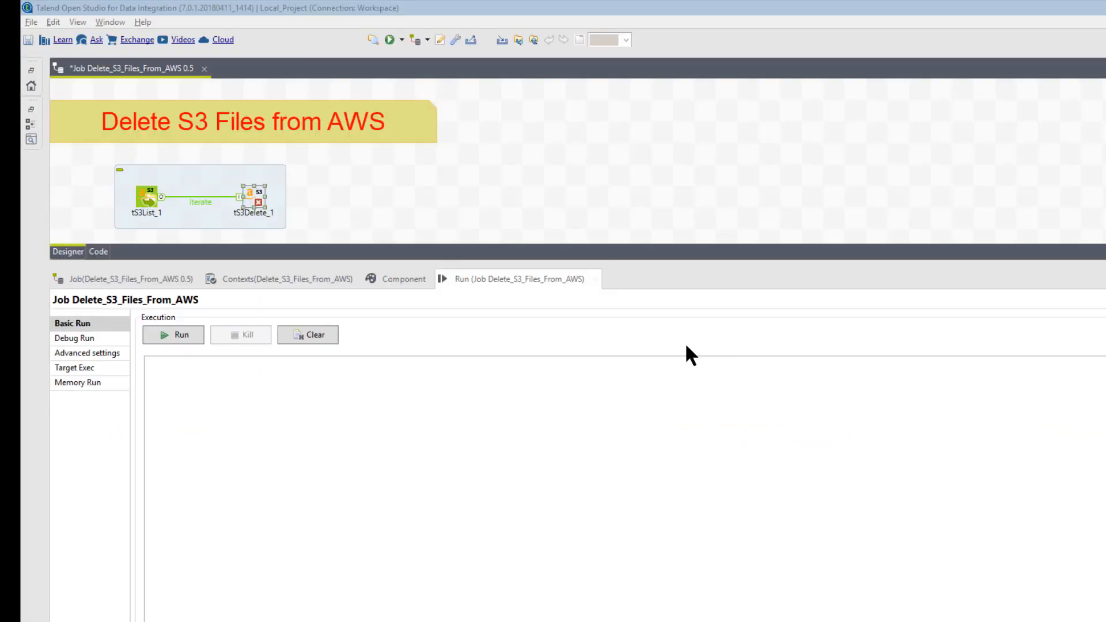
{"action": "mouse_move", "coordinate": [173, 334]}
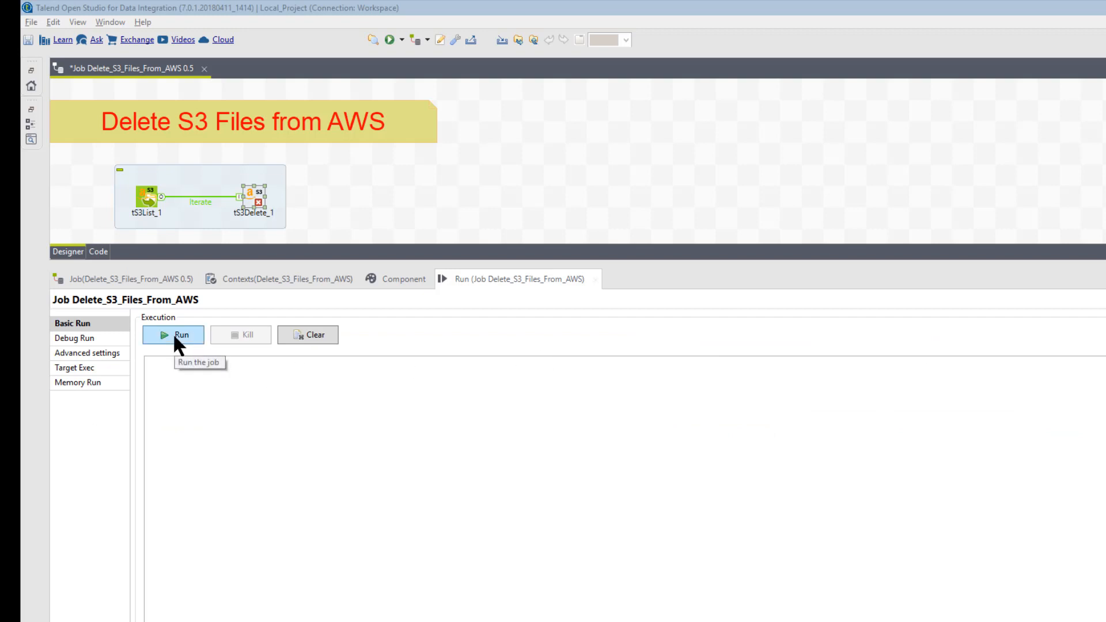
- Run the Delete_S3_Files_From_AWS job, completing 4 iterations with exit code 0
{"action": "left_click", "coordinate": [172, 334]}
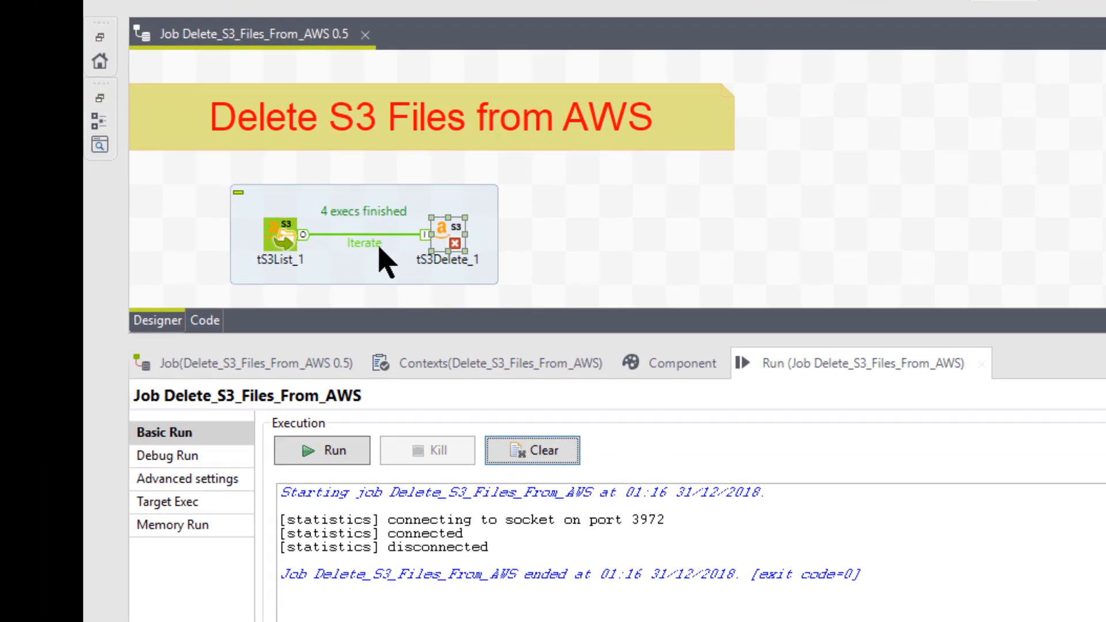
{"action": "mouse_move", "coordinate": [409, 275]}
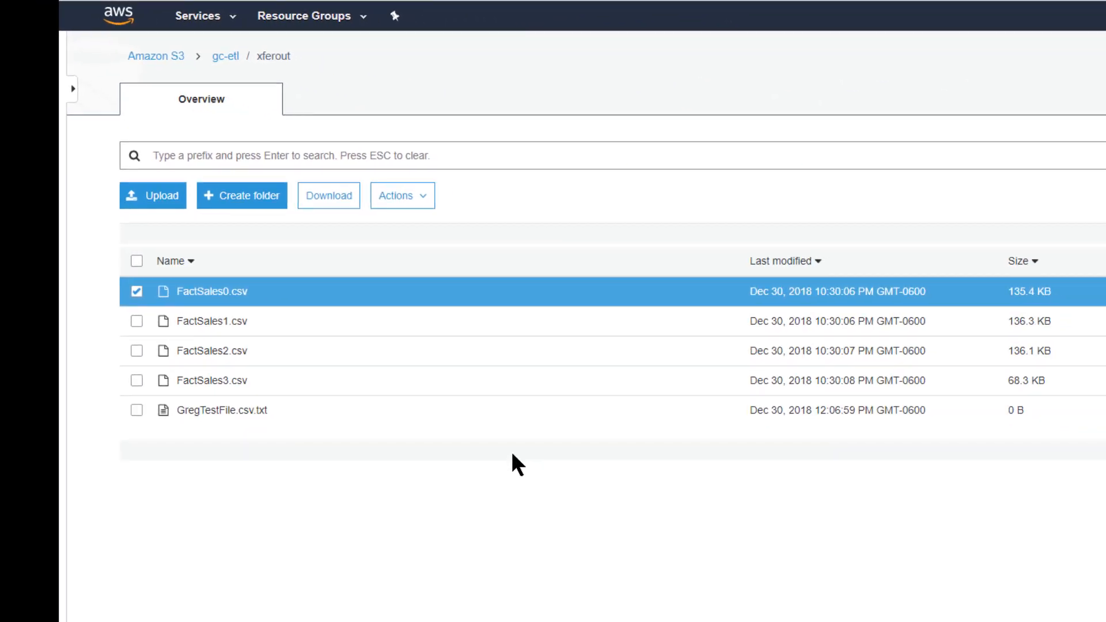
{"action": "mouse_move", "coordinate": [333, 476]}
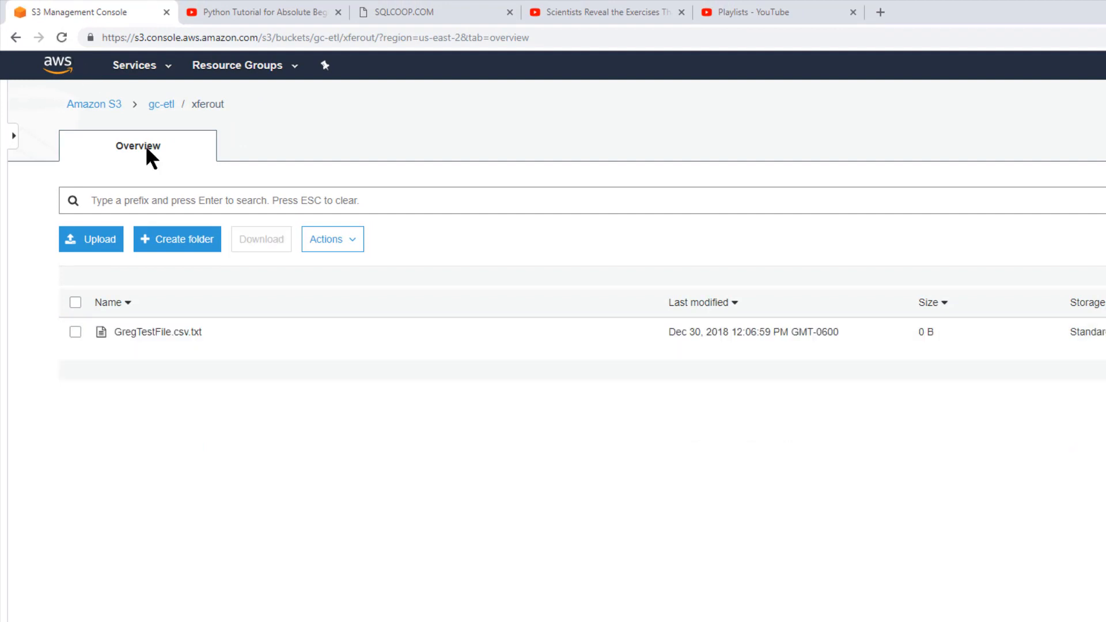
{"action": "mouse_move", "coordinate": [271, 559]}
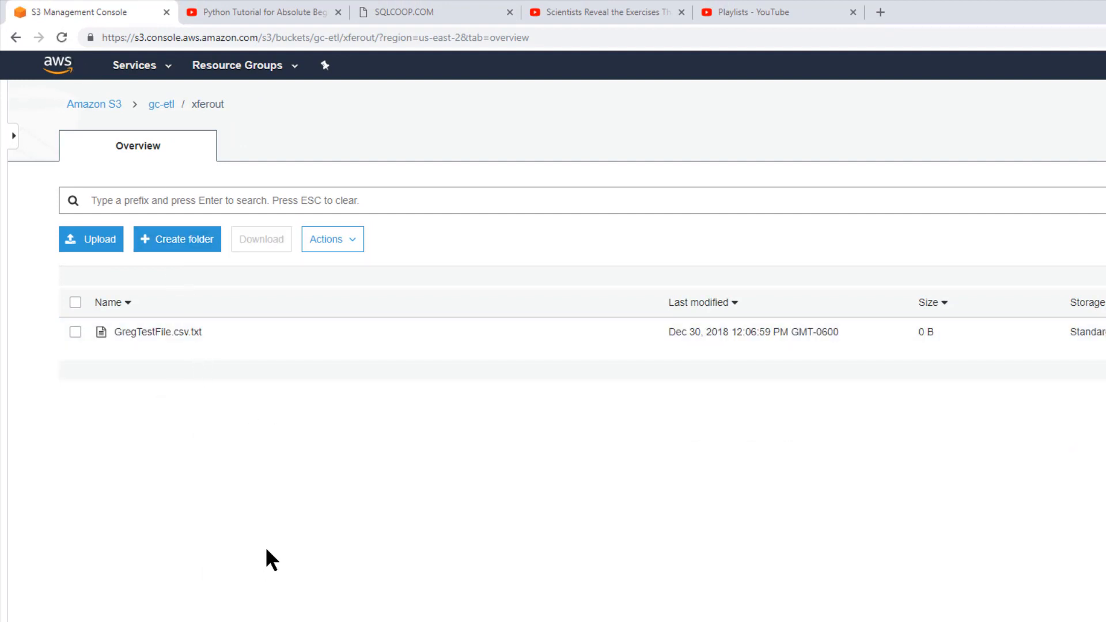